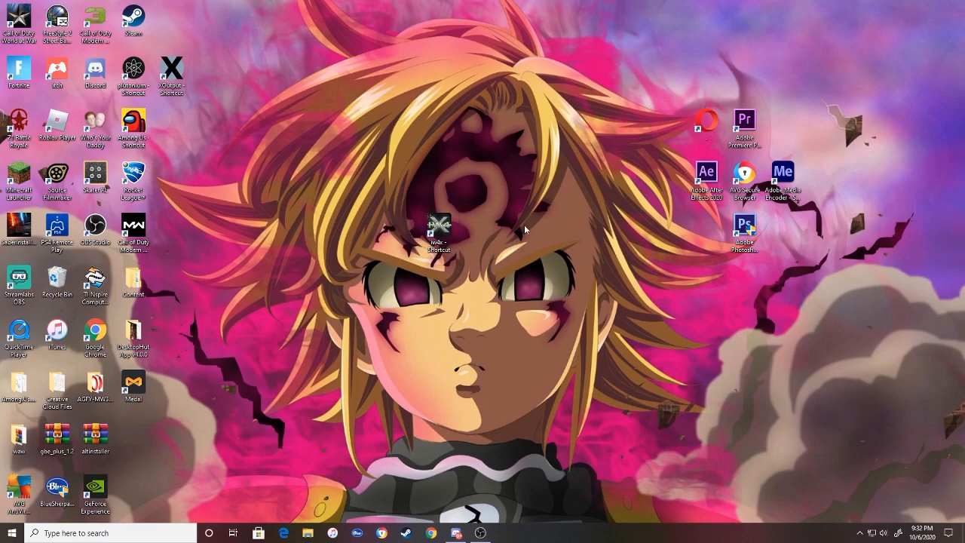
pyautogui.moveTo(412, 179)
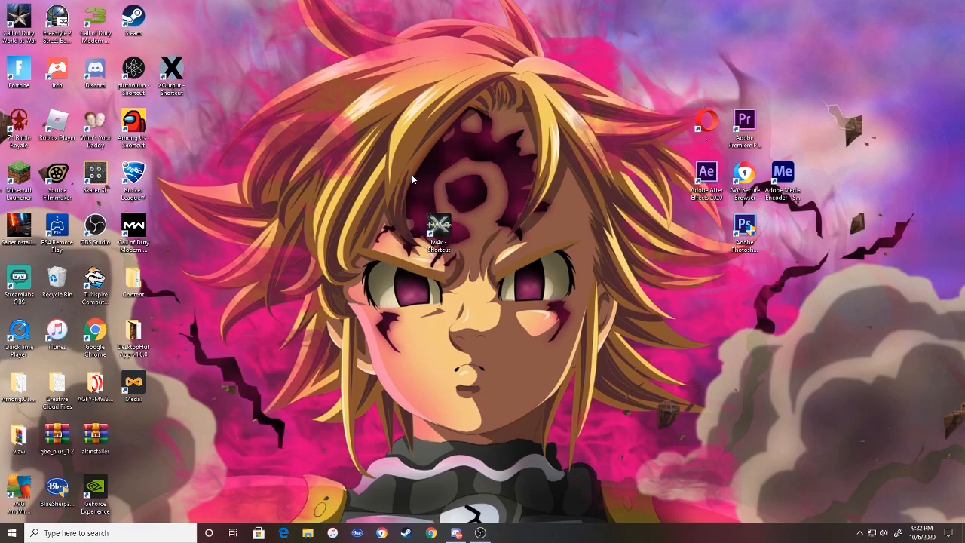
pyautogui.moveTo(481, 253)
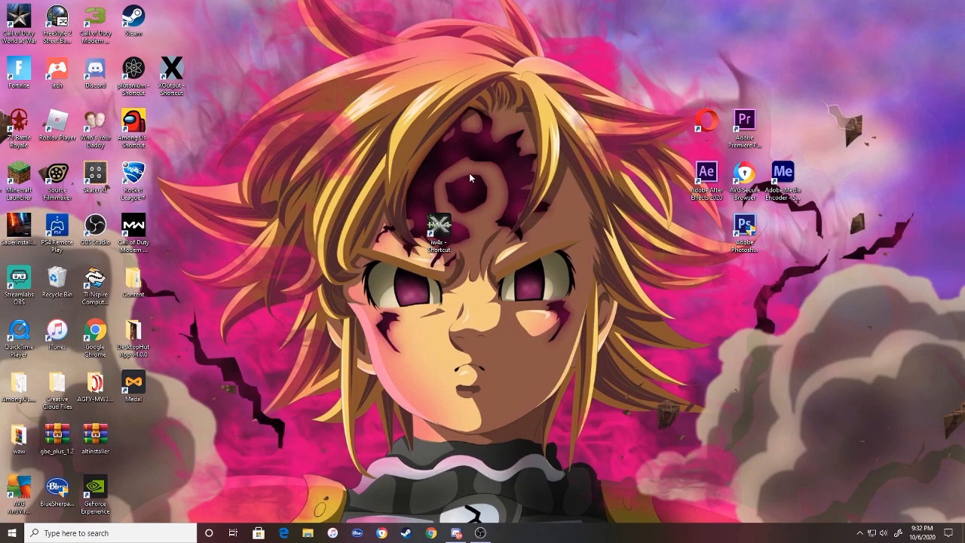
pyautogui.moveTo(460, 247)
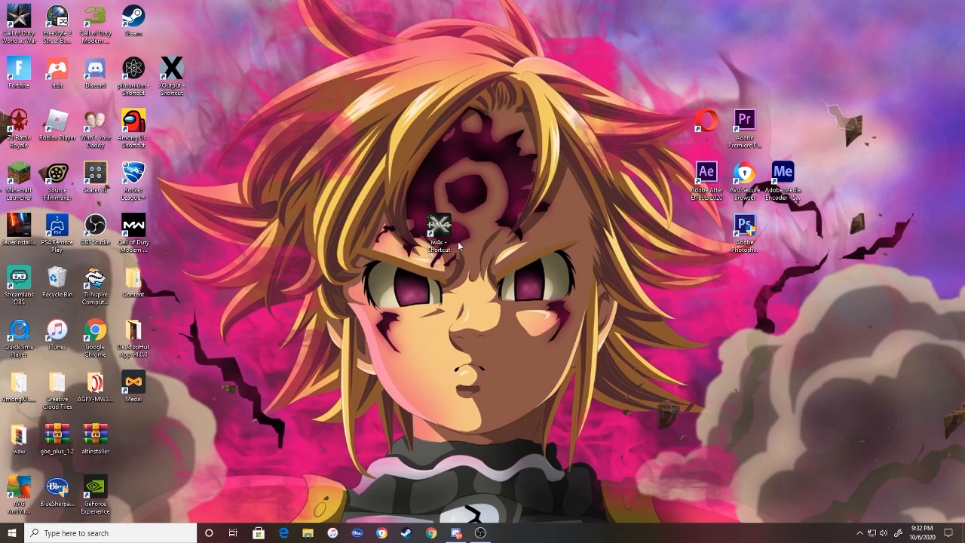
# - Run iw4x from Downloads' IW4x 0.6.0 All in One folder and dismiss the fatal error
pyautogui.moveTo(437, 226); pyautogui.dragTo(476, 283)
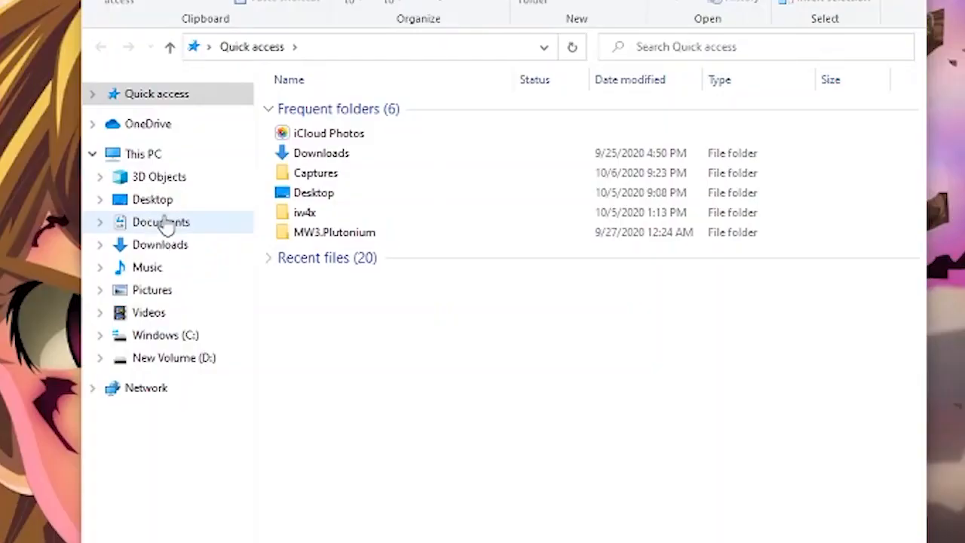
pyautogui.click(160, 244)
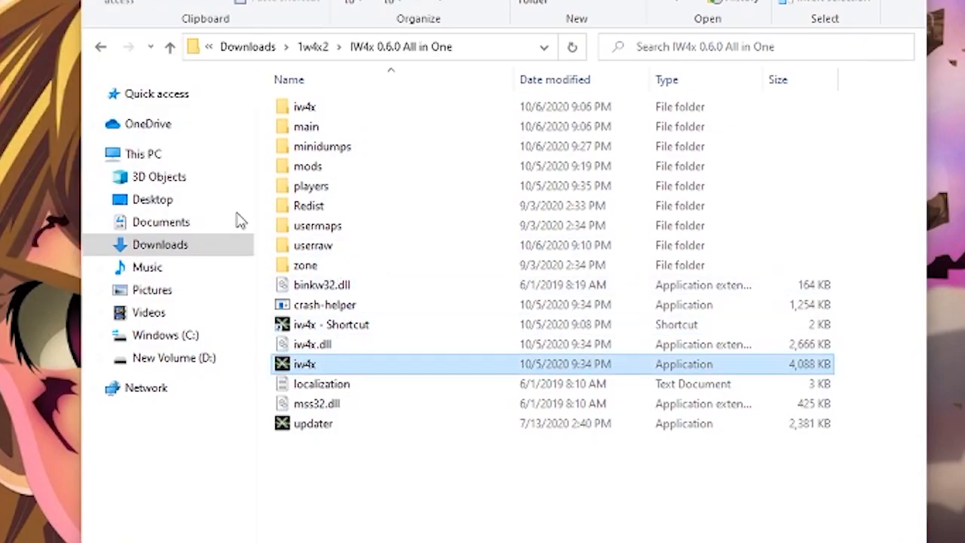
pyautogui.doubleClick(304, 364)
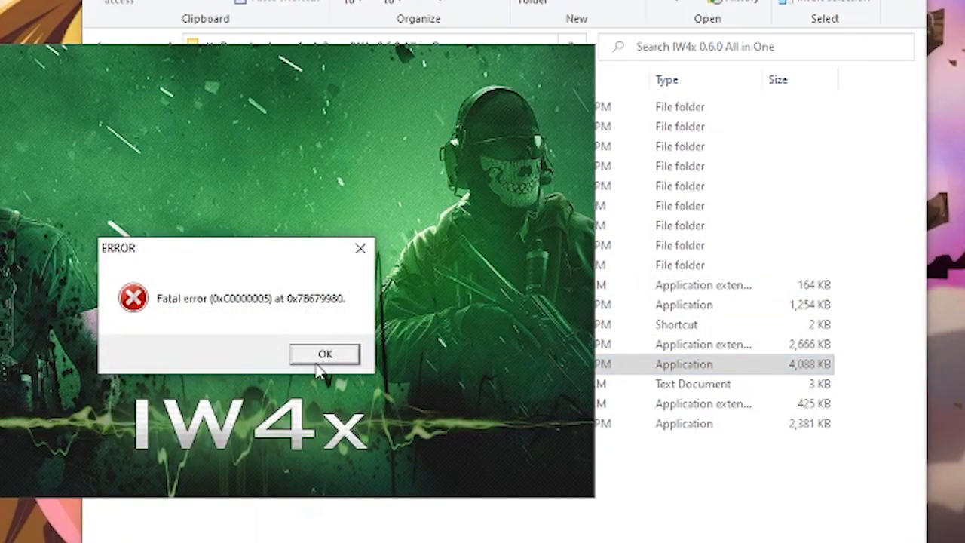
pyautogui.click(325, 355)
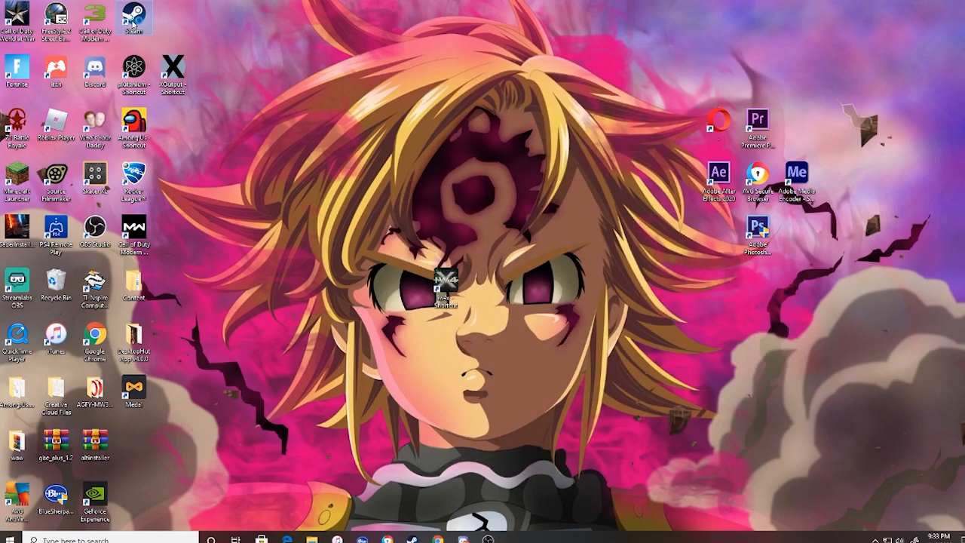
# - Add iw4x - Shortcut to the Steam library as a non-Steam game
pyautogui.doubleClick(134, 16)
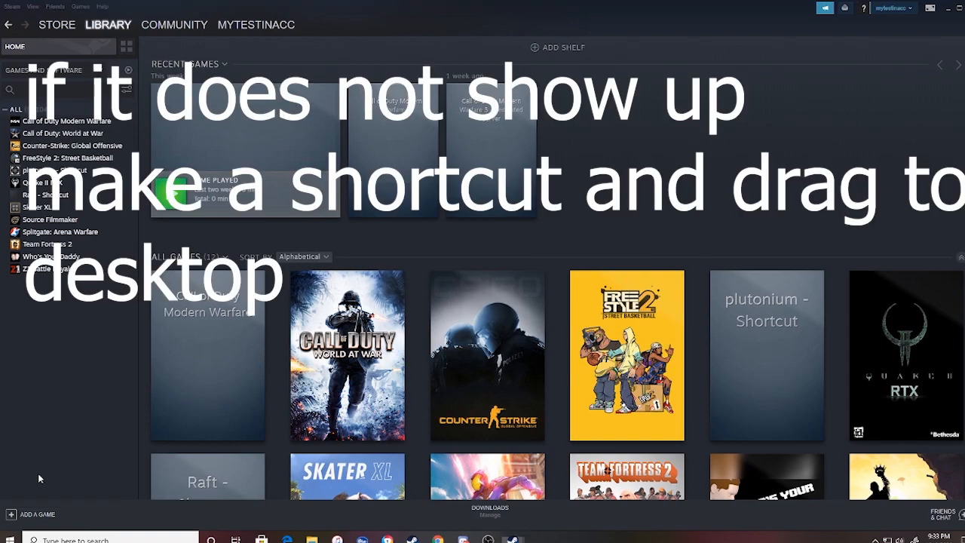
pyautogui.click(32, 514)
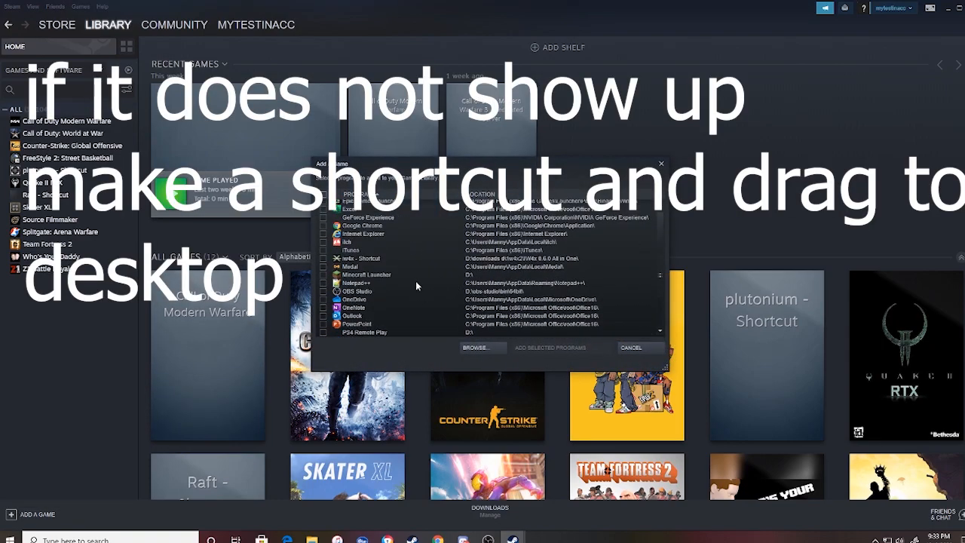
pyautogui.scroll(3)
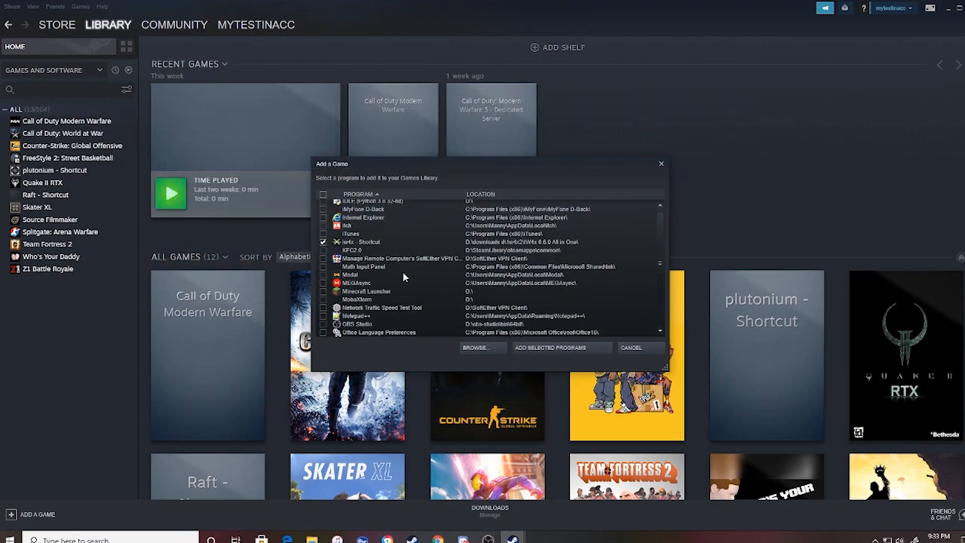
pyautogui.click(561, 348)
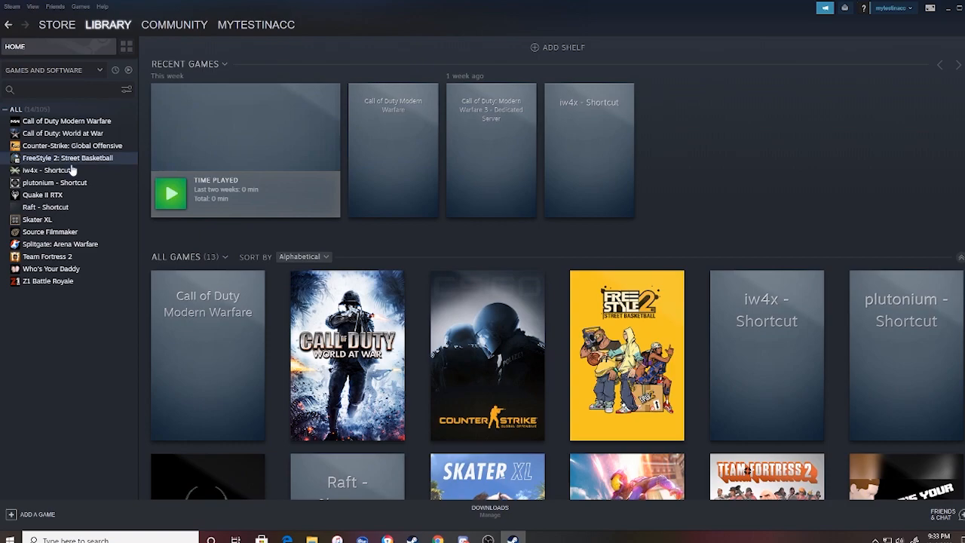
# - Set the iw4x - Shortcut launch option to -nosteam in its Steam properties
pyautogui.click(45, 170)
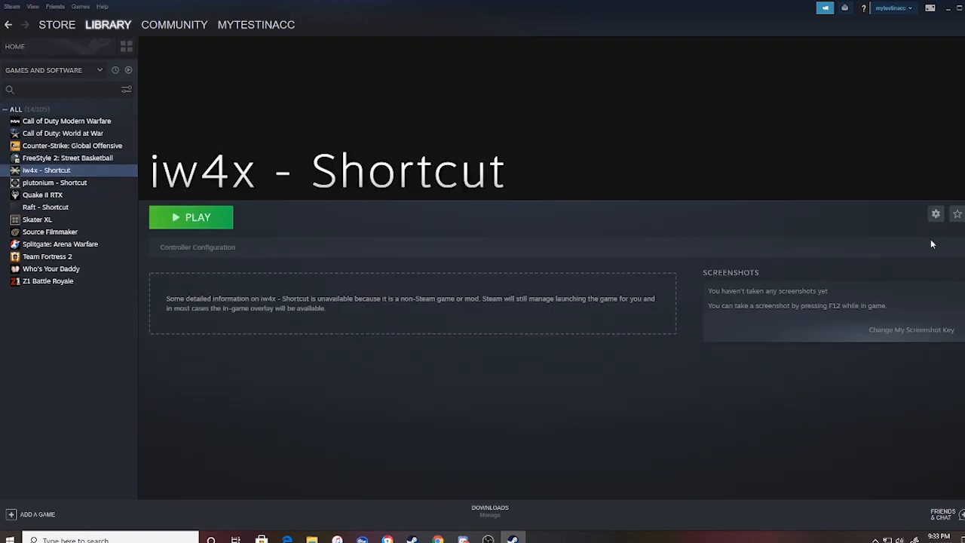
pyautogui.click(935, 213)
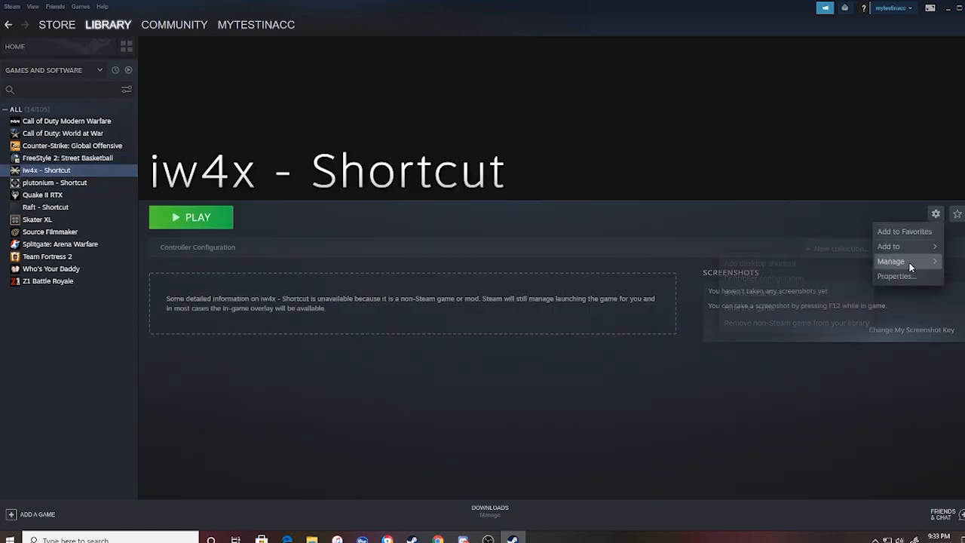
pyautogui.click(897, 276)
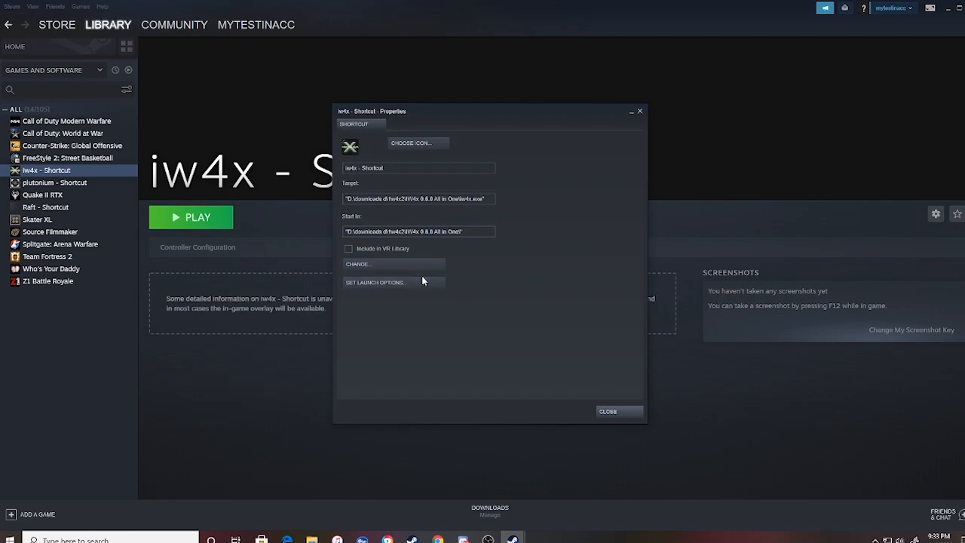
pyautogui.click(375, 282)
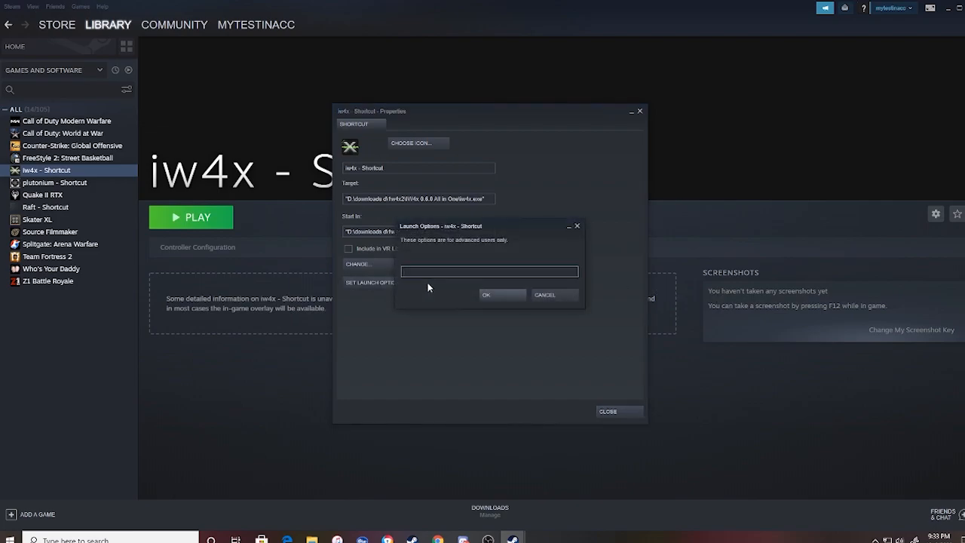
pyautogui.write('-nosteam')
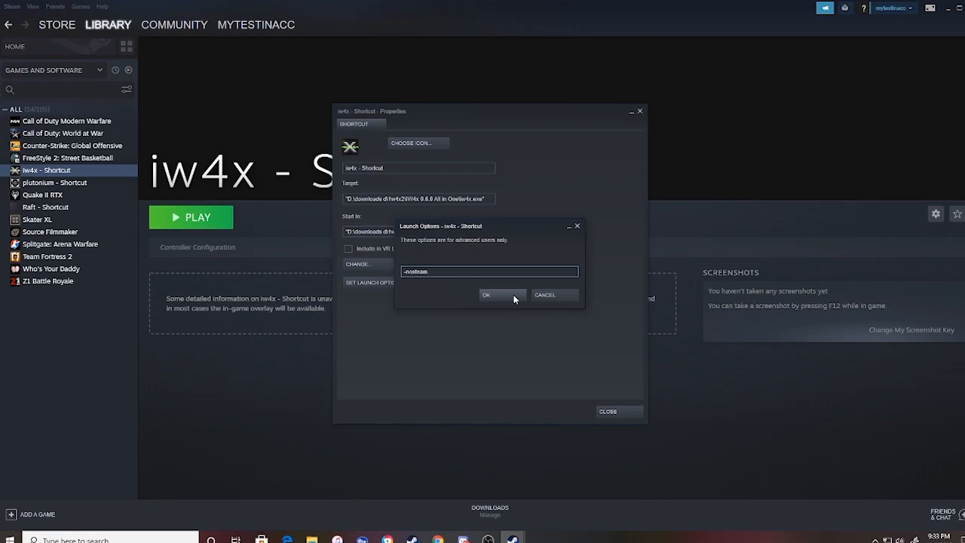
pyautogui.click(487, 294)
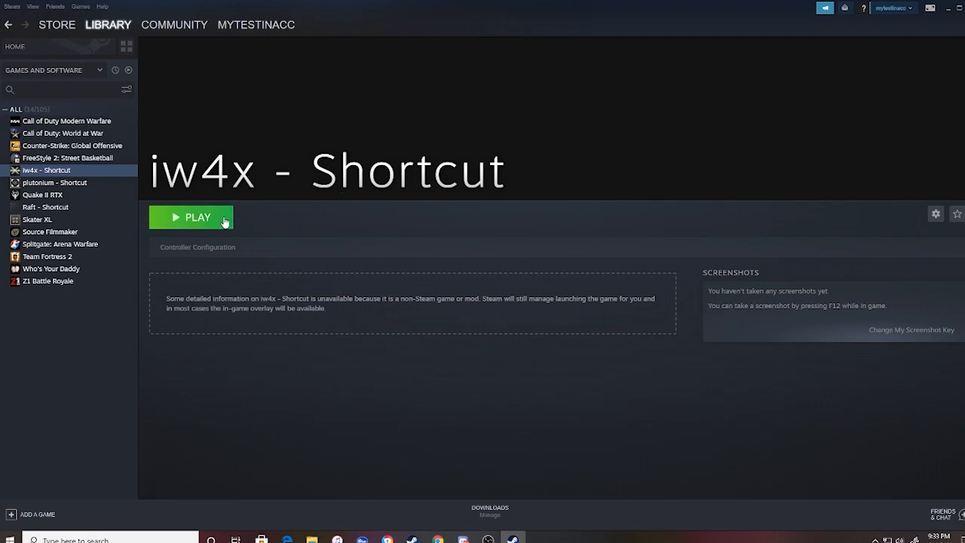
pyautogui.click(191, 217)
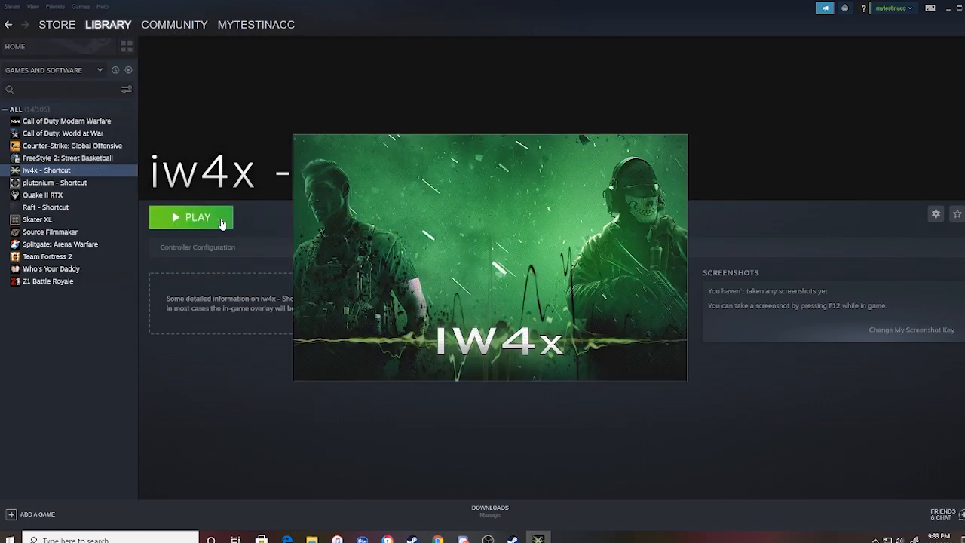
pyautogui.click(190, 217)
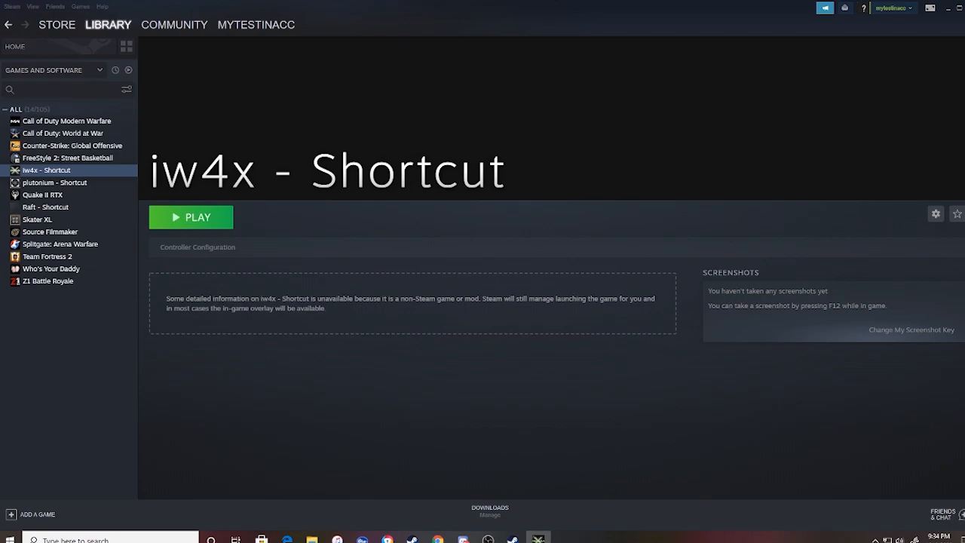
pyautogui.click(191, 217)
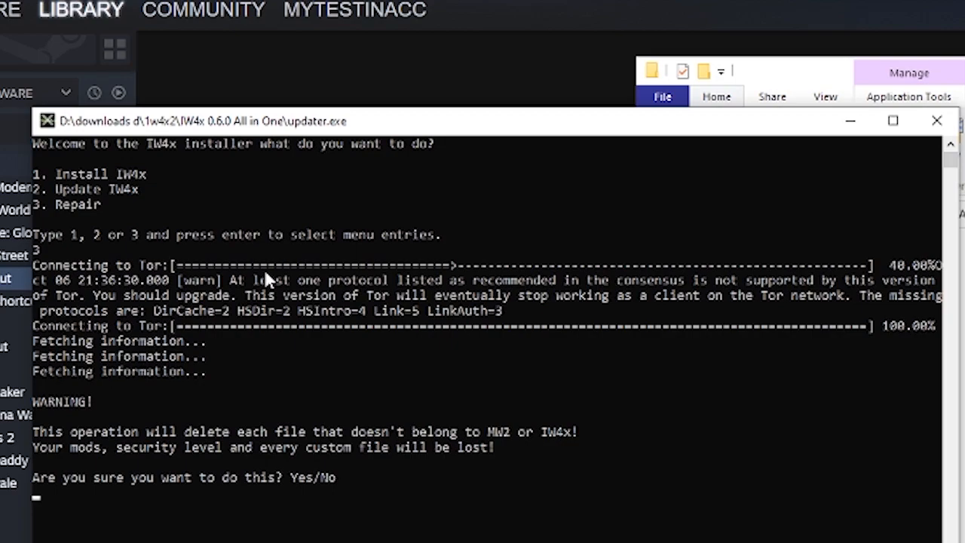
# - Confirm the IW4x updater repair by entering yes
pyautogui.write('yes')
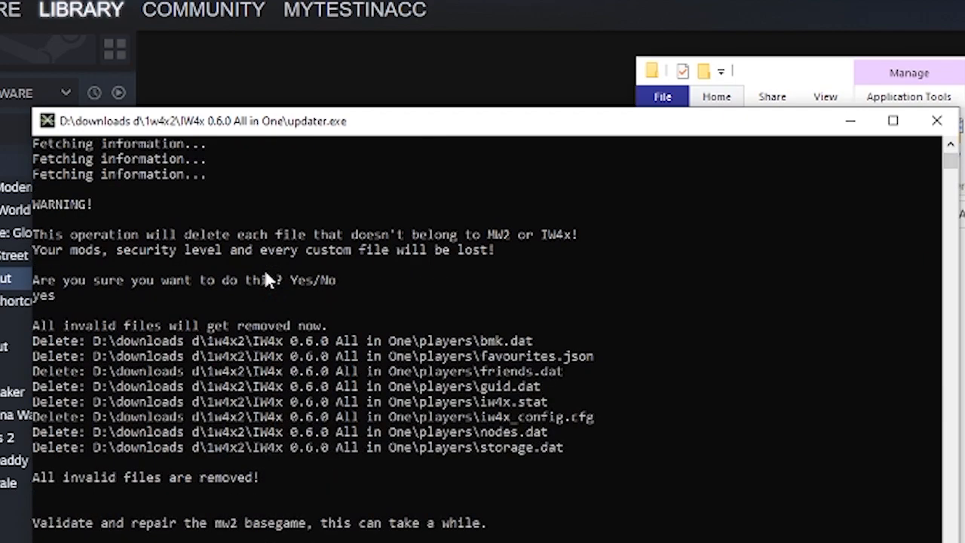
pyautogui.moveTo(344, 474)
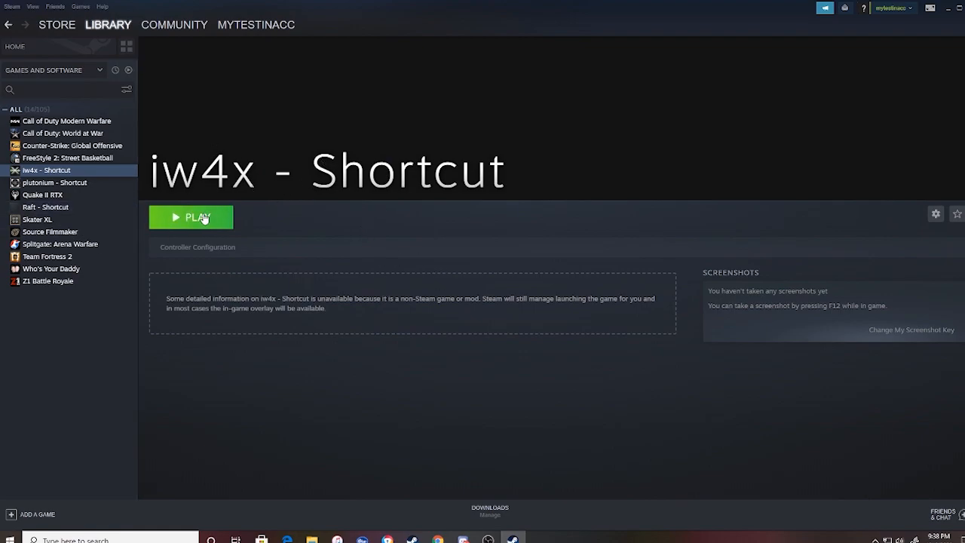
# - Press Play on iw4x - Shortcut in the Steam library
pyautogui.click(191, 218)
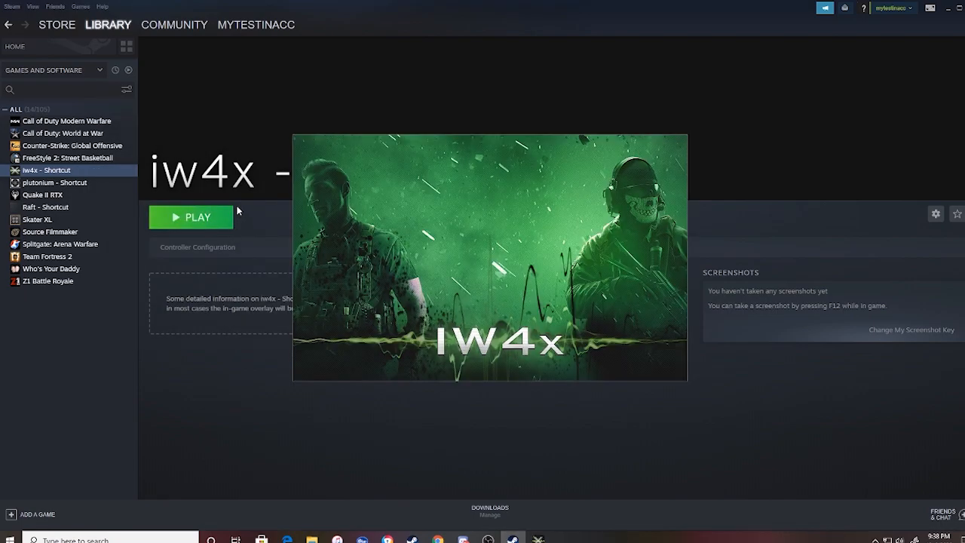
pyautogui.click(191, 217)
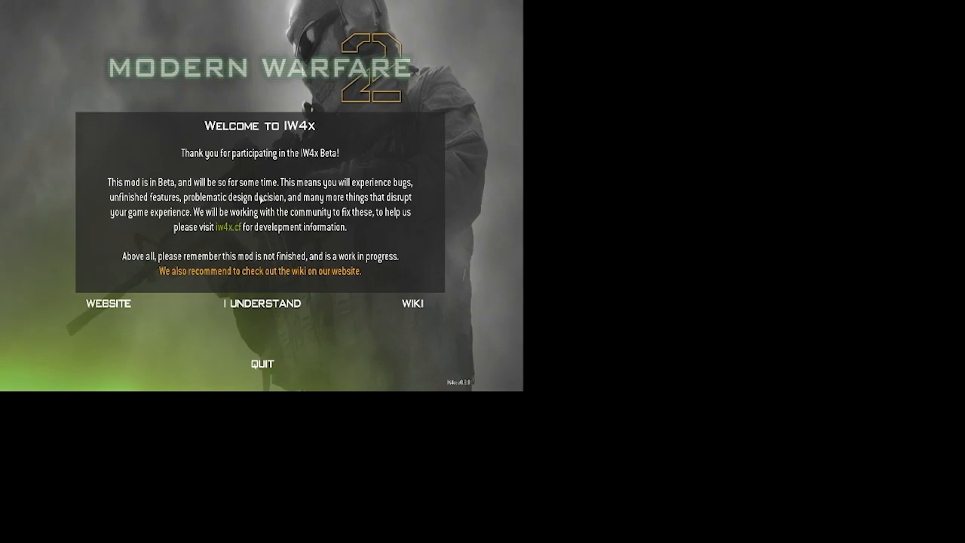
pyautogui.moveTo(262, 303)
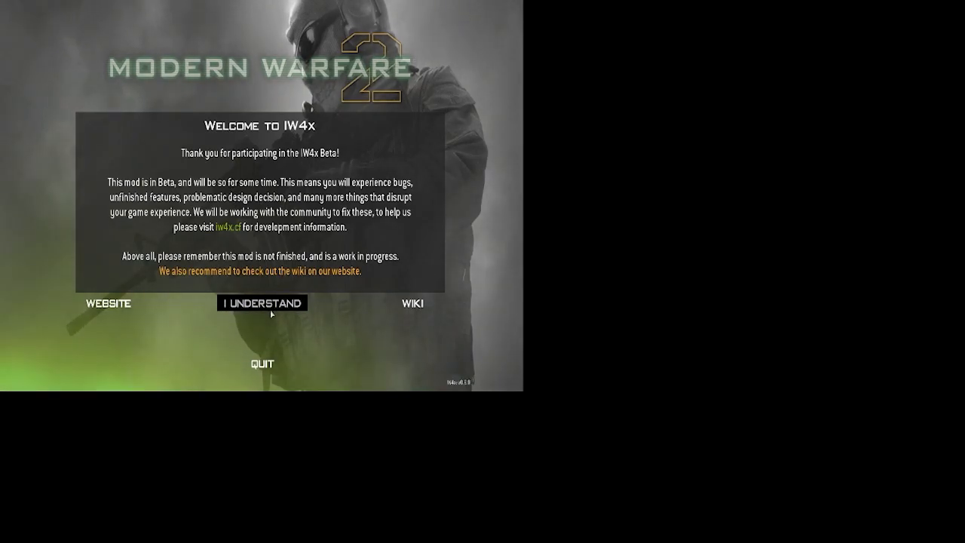
# - Dismiss the beta notice, replace the player name, and change the video resolution
pyautogui.click(262, 303)
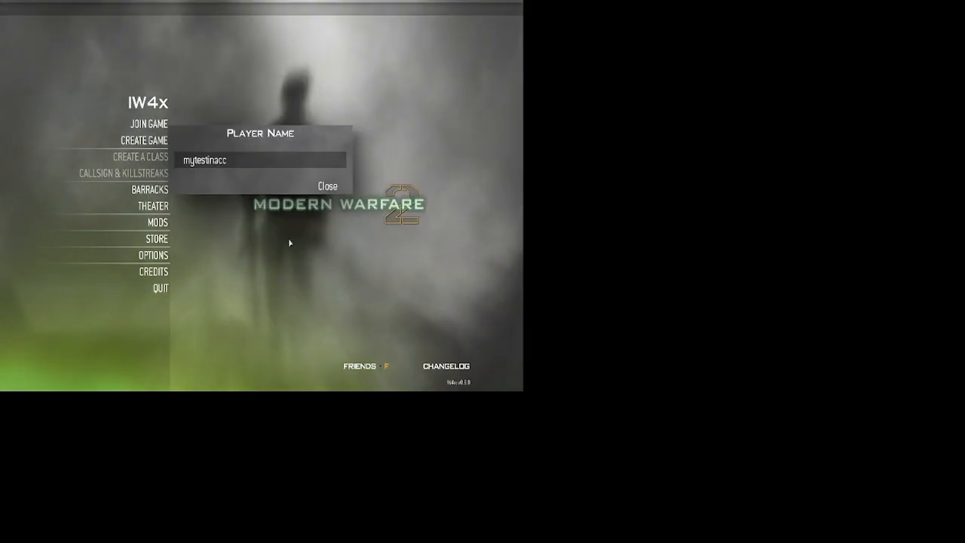
pyautogui.press('backspace')
pyautogui.write('M')
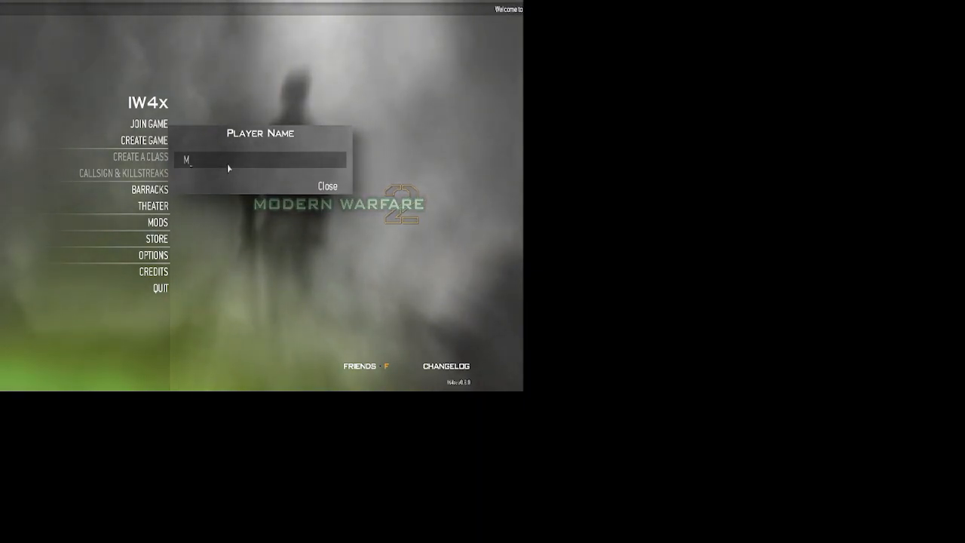
pyautogui.click(326, 186)
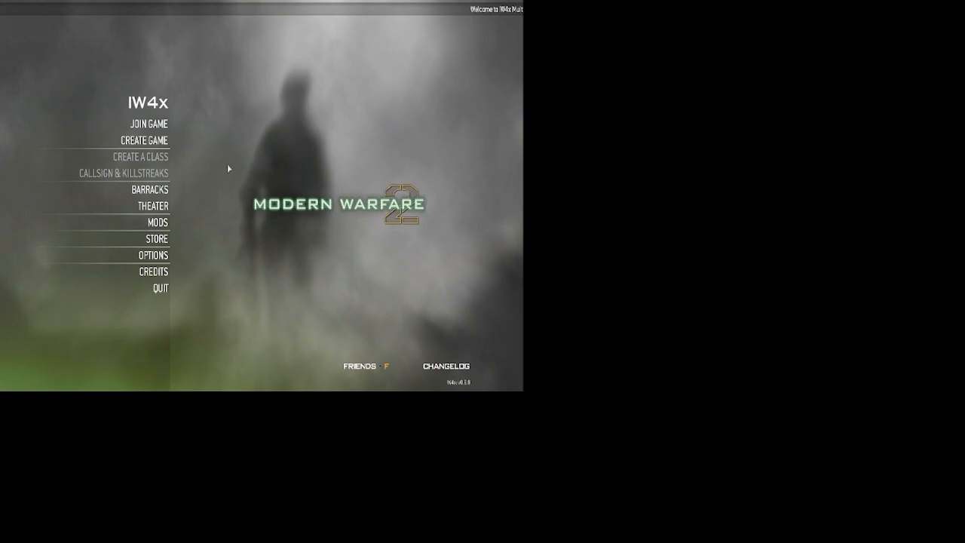
pyautogui.click(153, 254)
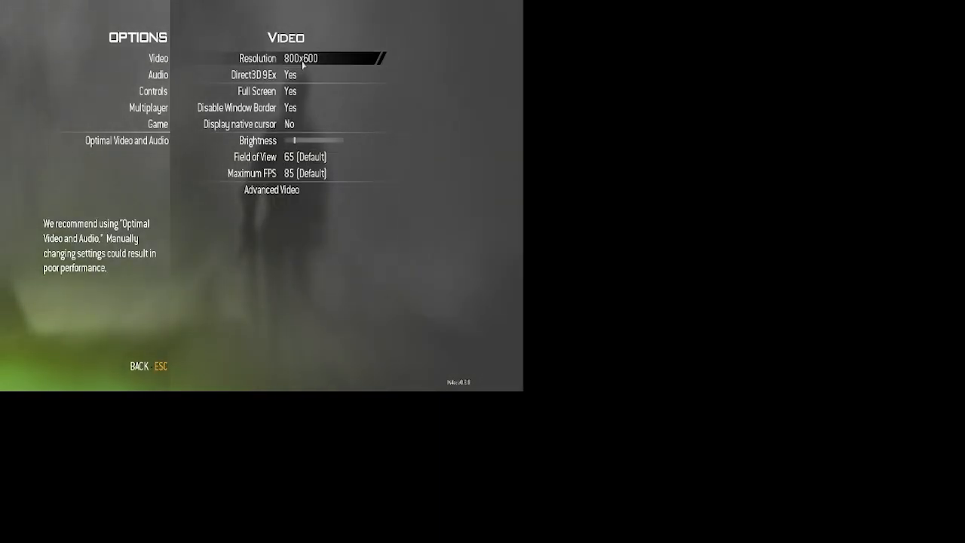
pyautogui.click(153, 91)
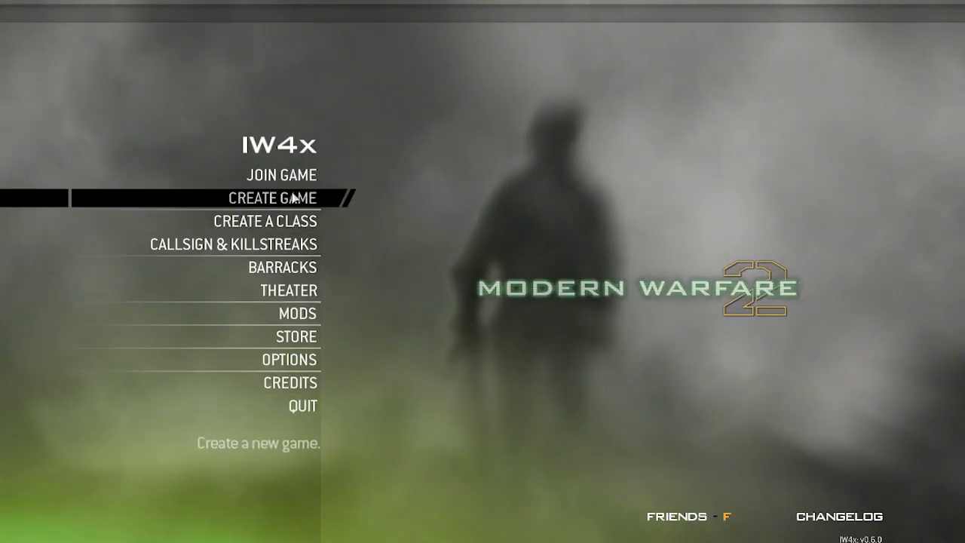
# - Refresh the online server list twice and switch the source to favourites
pyautogui.click(280, 174)
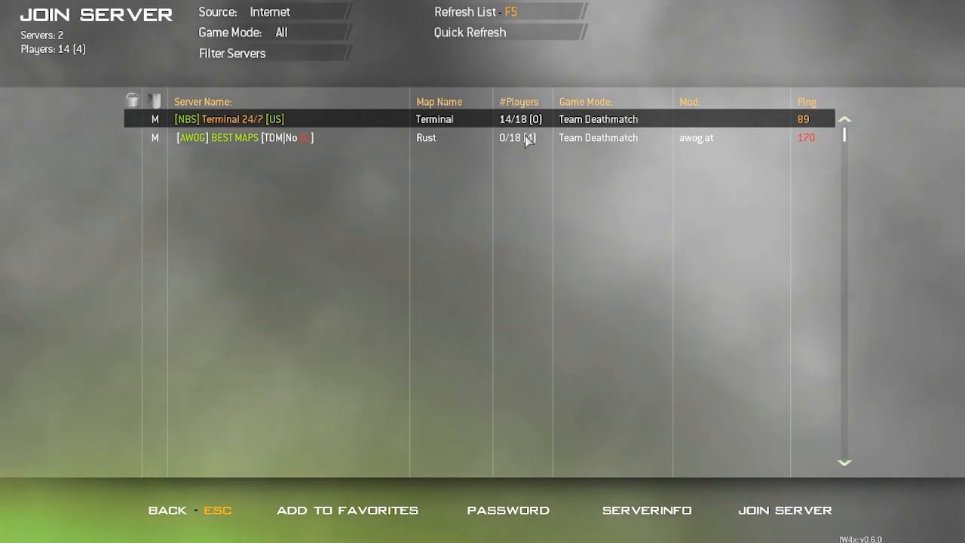
pyautogui.click(510, 12)
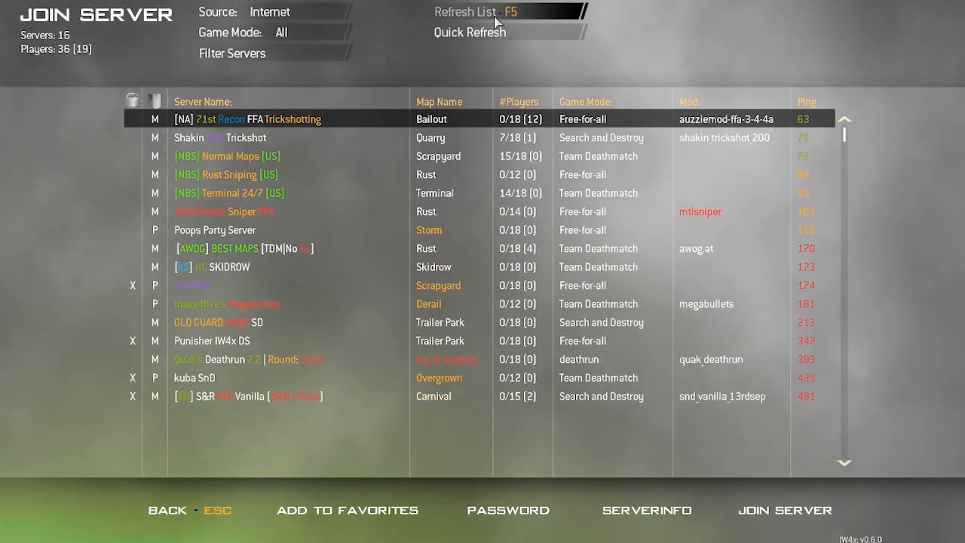
pyautogui.click(512, 12)
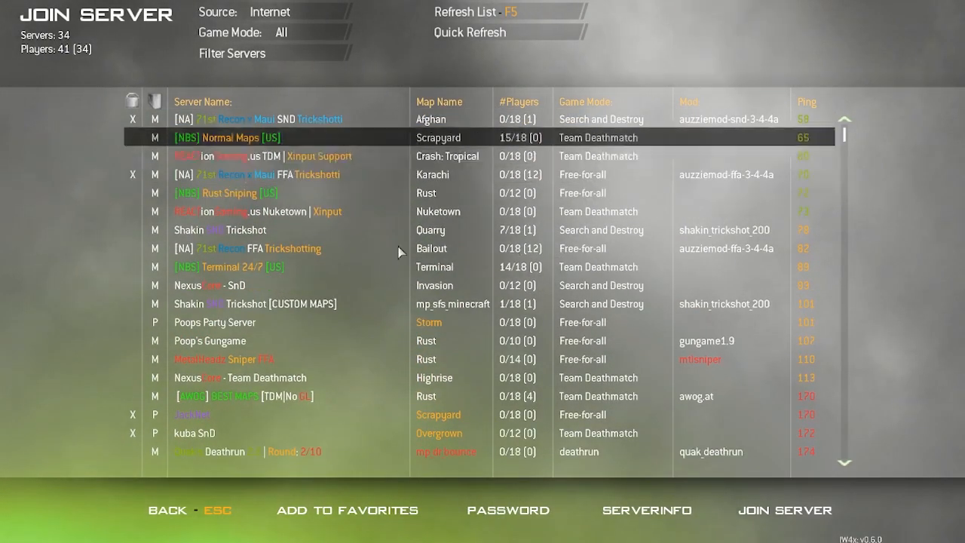
pyautogui.click(298, 11)
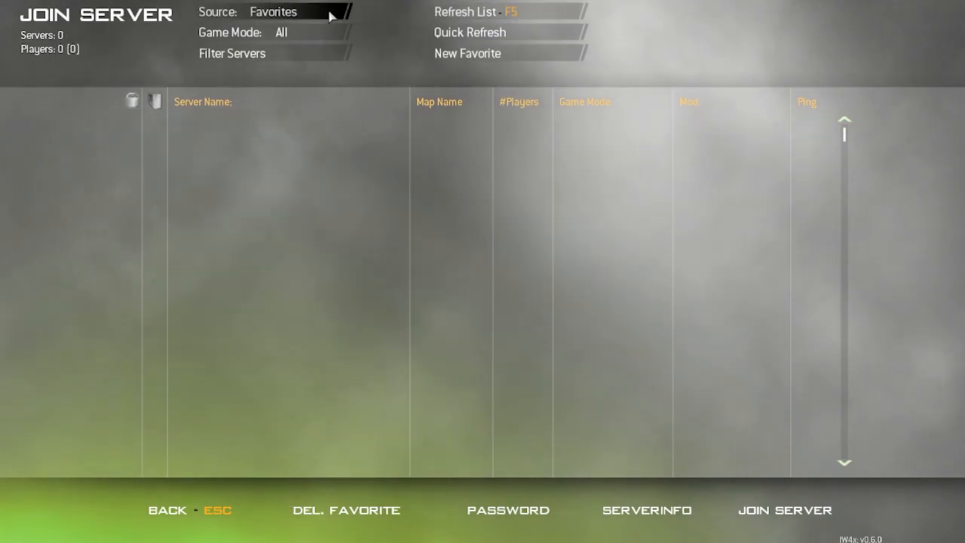
pyautogui.moveTo(433, 337)
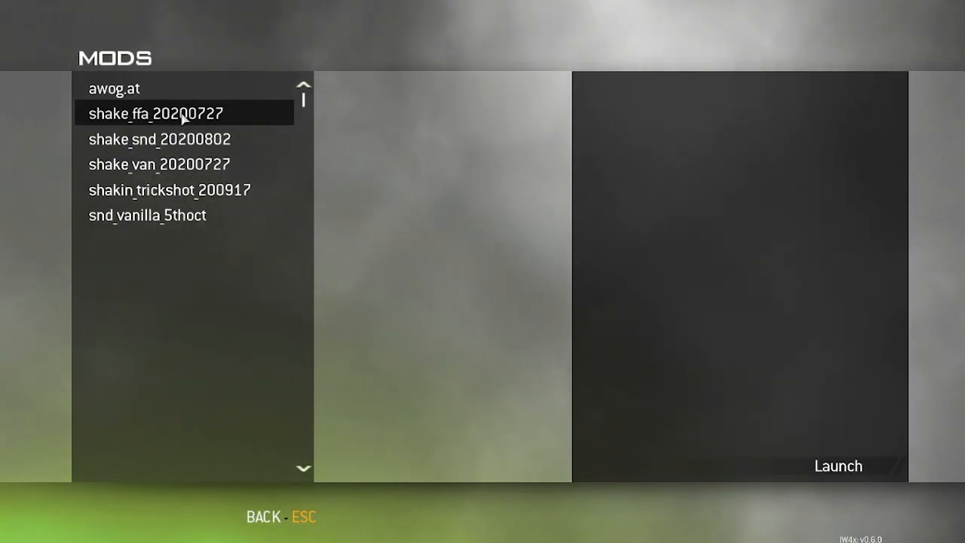
# - Load a mod, then reopen the server list and change the game mode filter
pyautogui.click(838, 466)
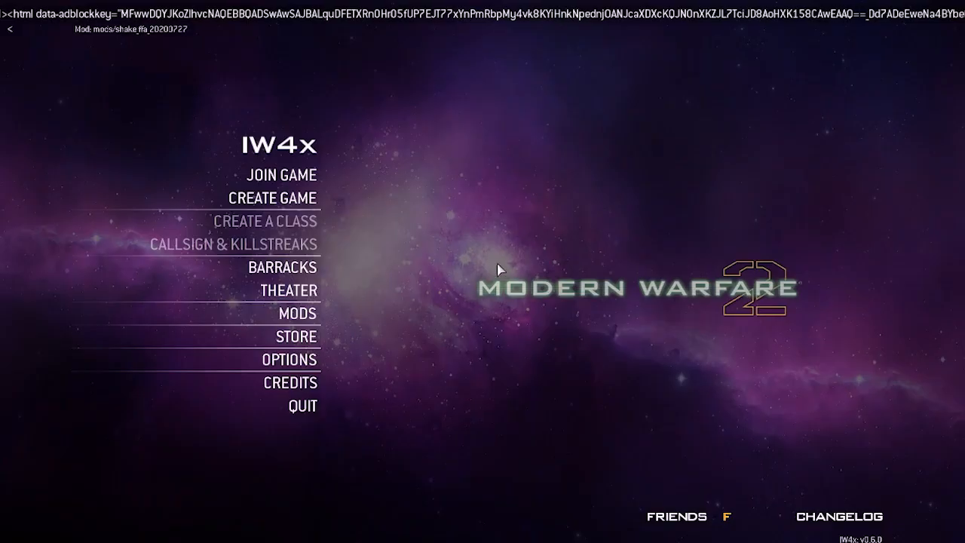
pyautogui.click(280, 174)
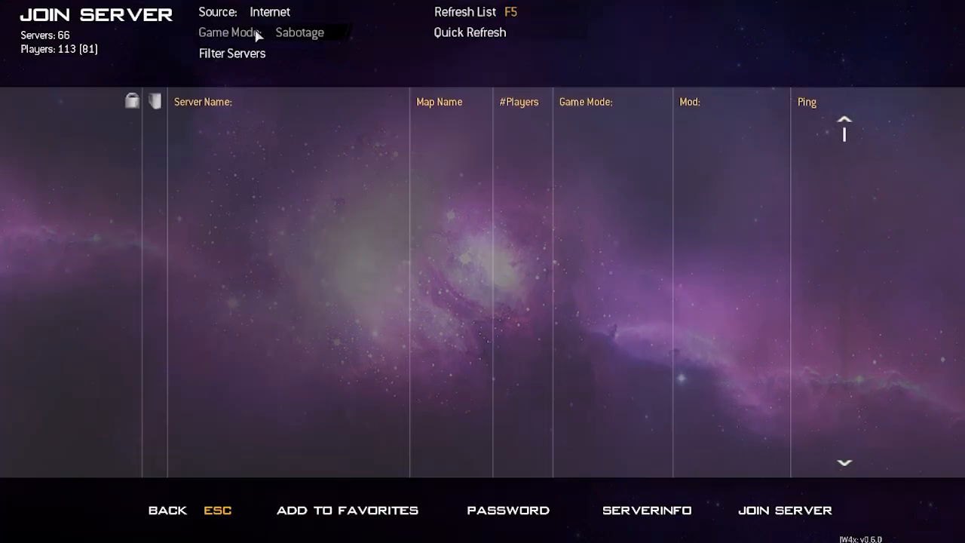
pyautogui.click(299, 32)
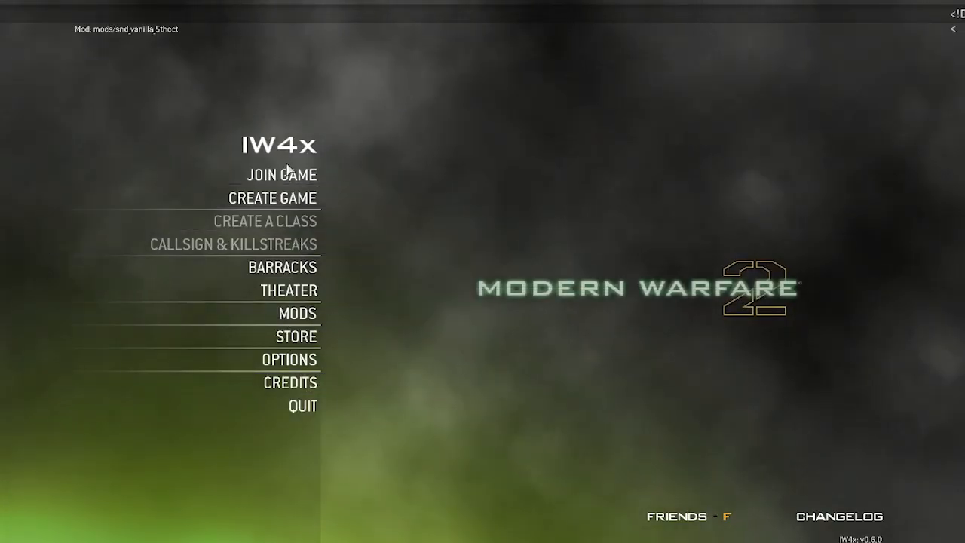
# - Cycle server Source and Game Mode filters, ending on internet servers with all modes
pyautogui.click(280, 174)
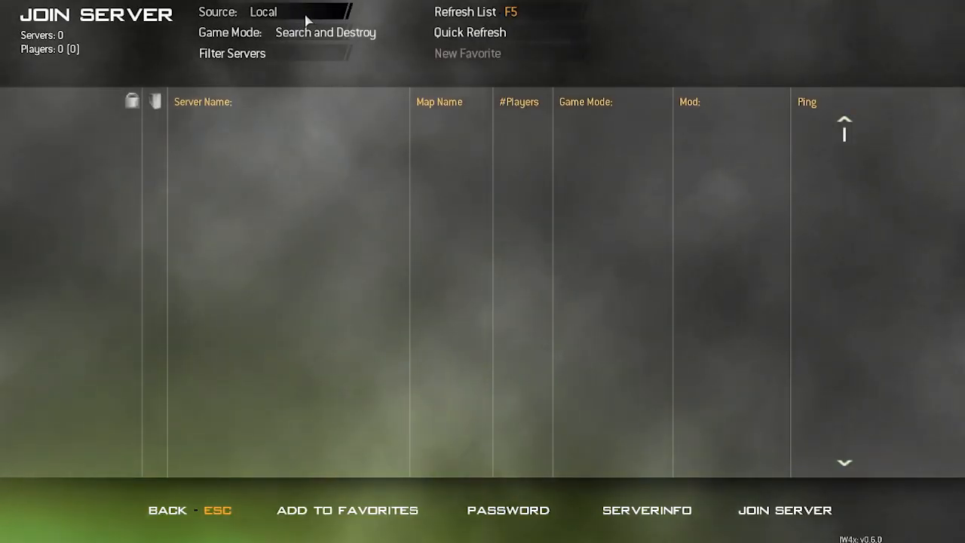
pyautogui.click(273, 11)
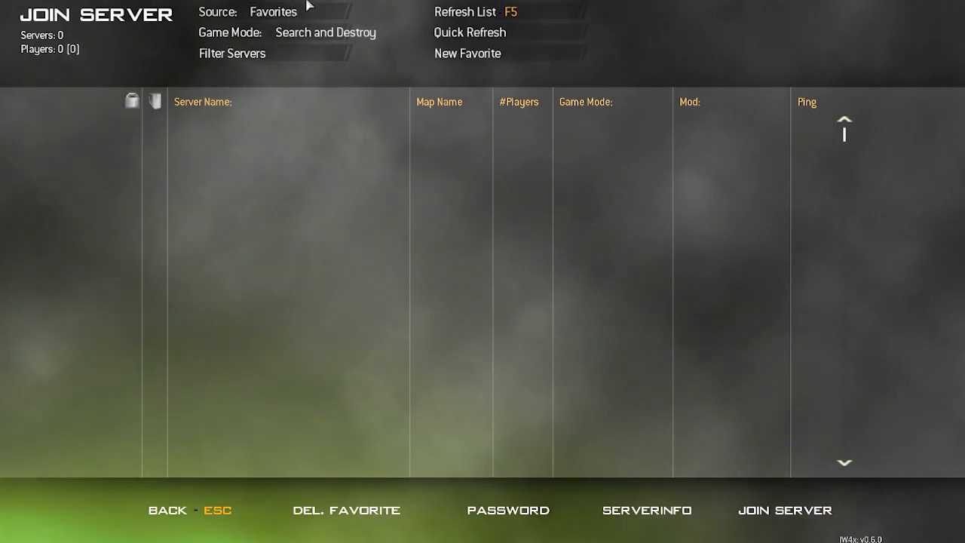
pyautogui.moveTo(369, 16)
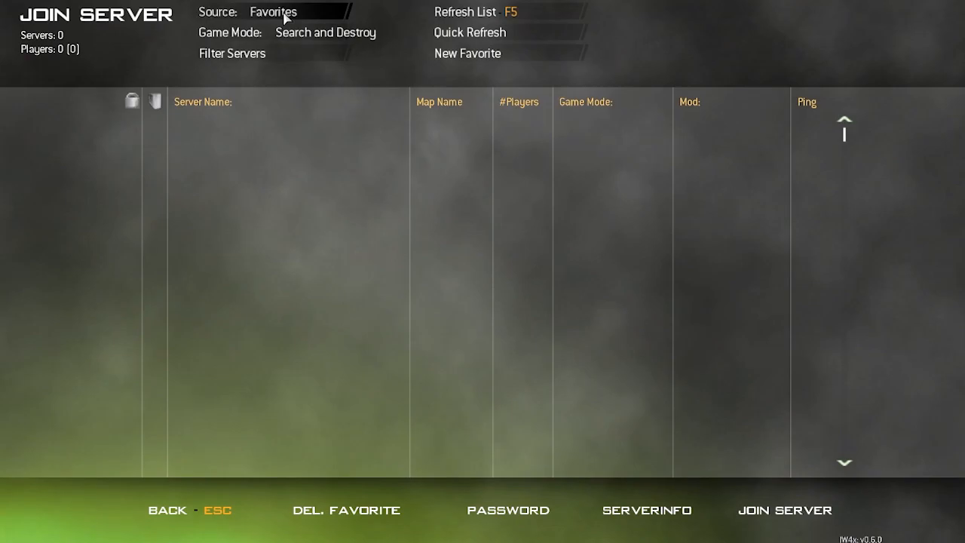
pyautogui.click(325, 33)
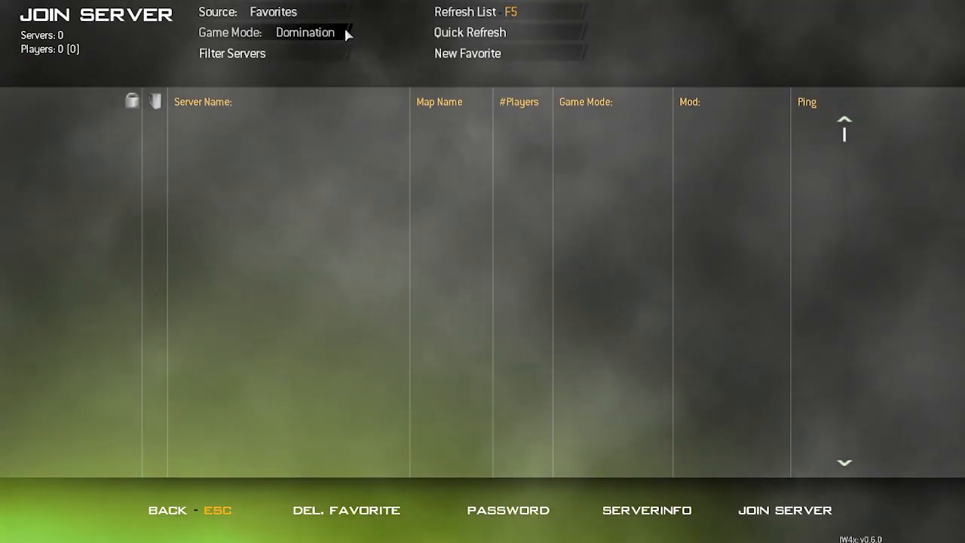
pyautogui.click(305, 33)
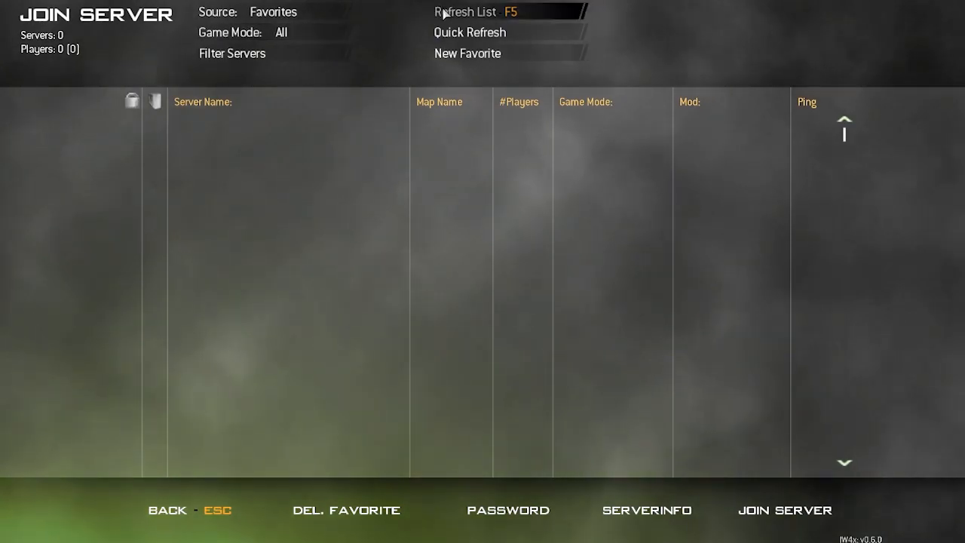
pyautogui.click(467, 53)
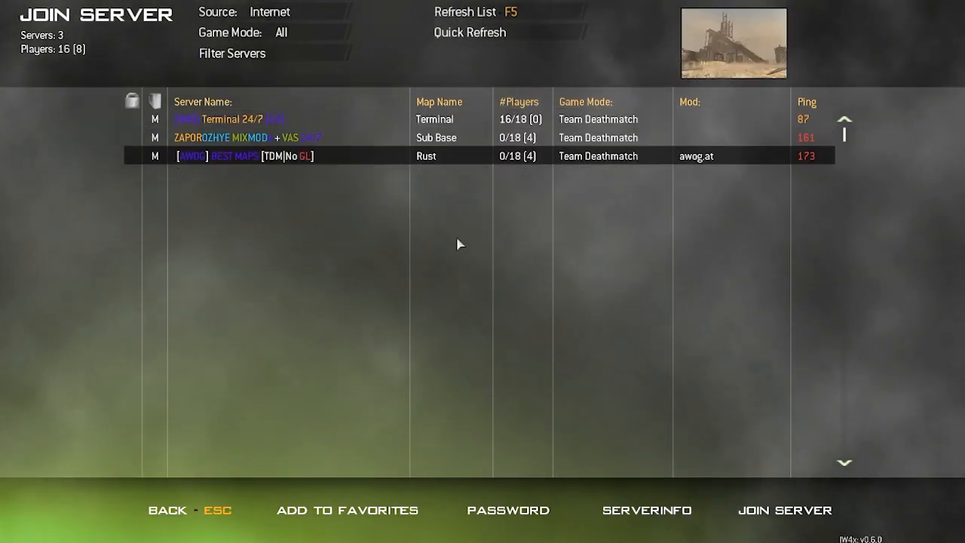
pyautogui.moveTo(402, 192)
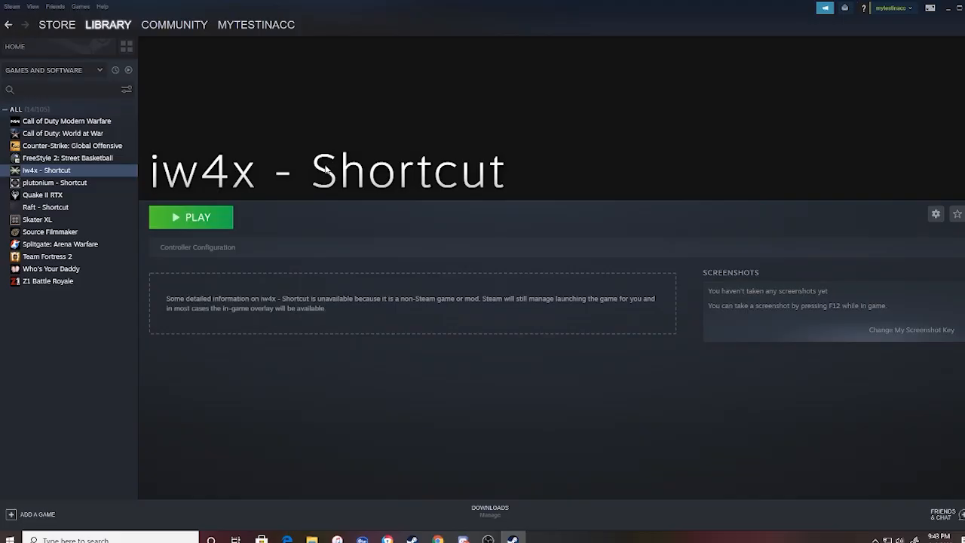
pyautogui.moveTo(365, 171)
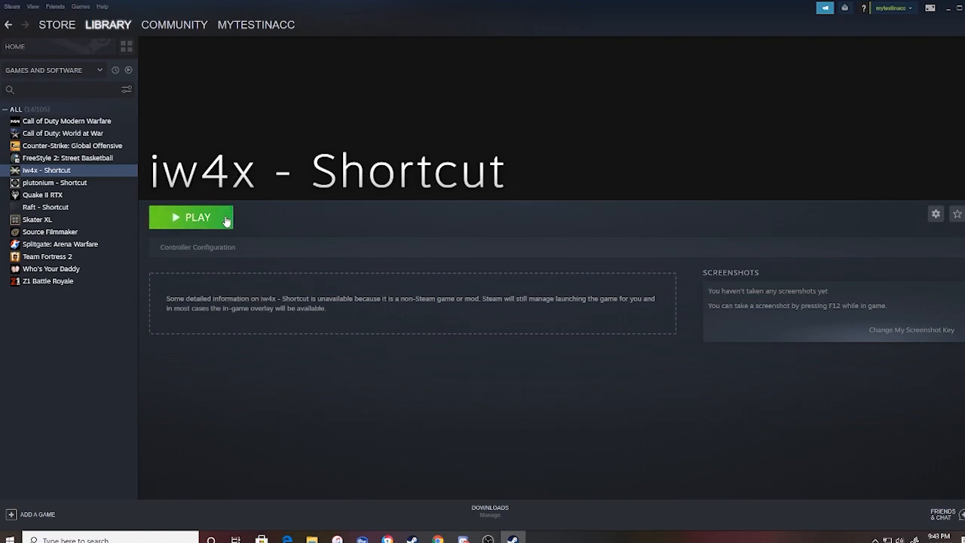
pyautogui.moveTo(539, 431)
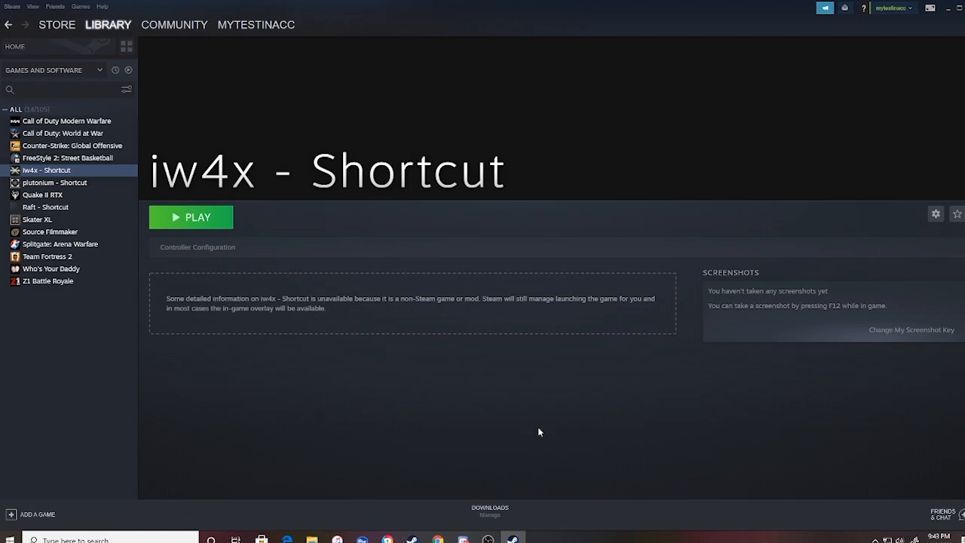
pyautogui.moveTo(191, 230)
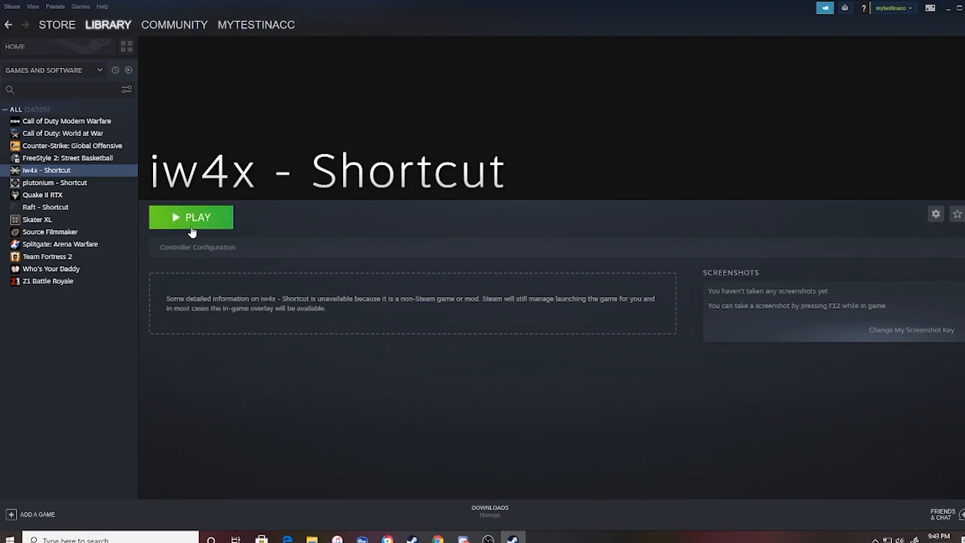
# - Relaunch IW4x via Play on the iw4x - Shortcut library entry
pyautogui.click(191, 217)
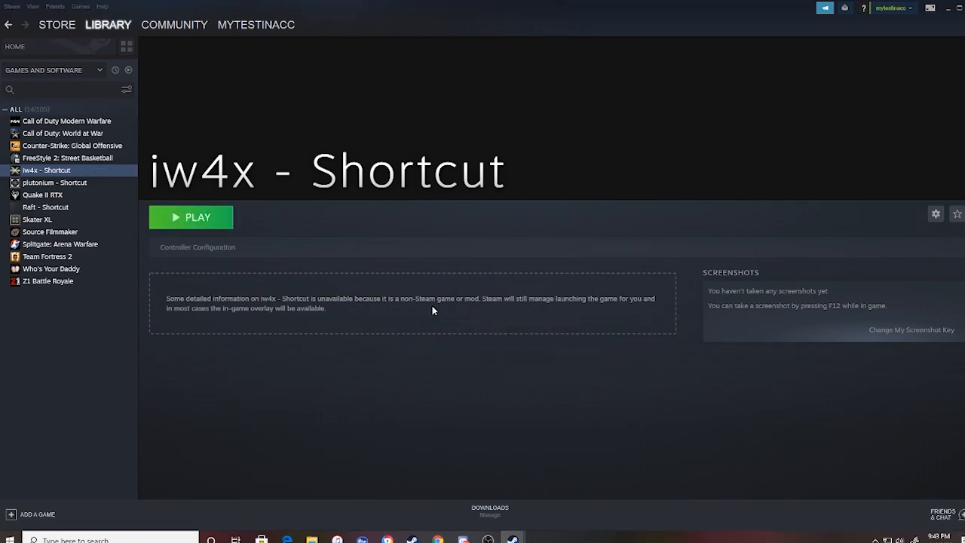
pyautogui.click(190, 217)
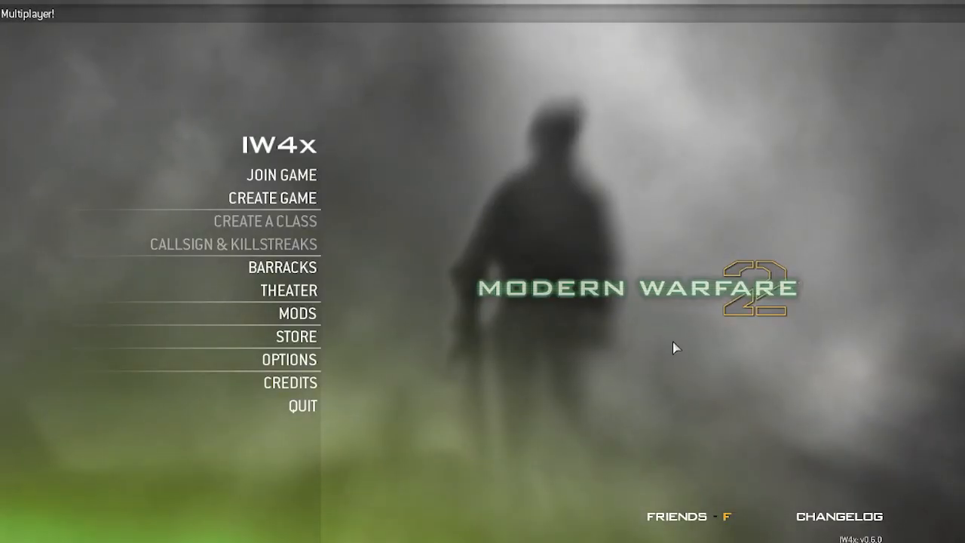
# - Load the shake_ffa_20200727 mod and start a Team Deathmatch game on Afghan
pyautogui.click(297, 313)
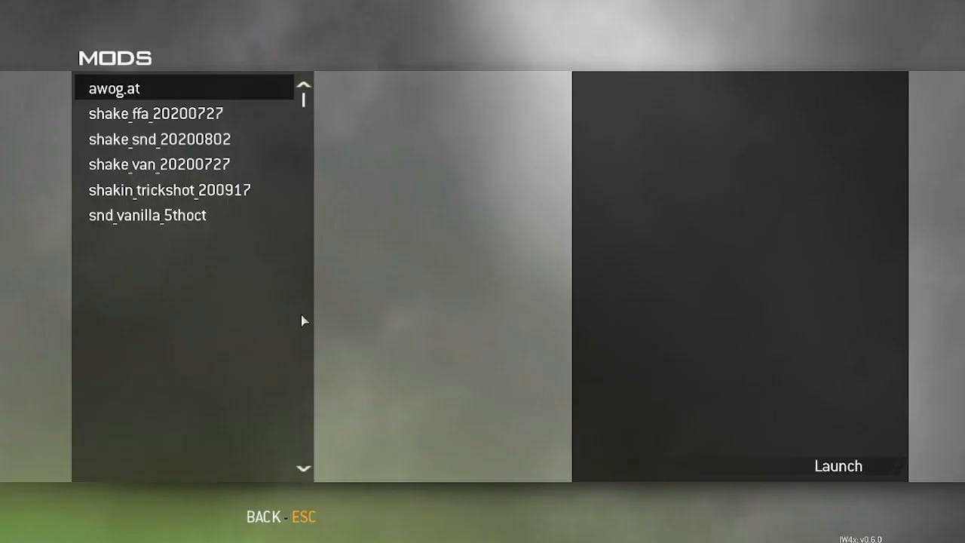
pyautogui.click(837, 465)
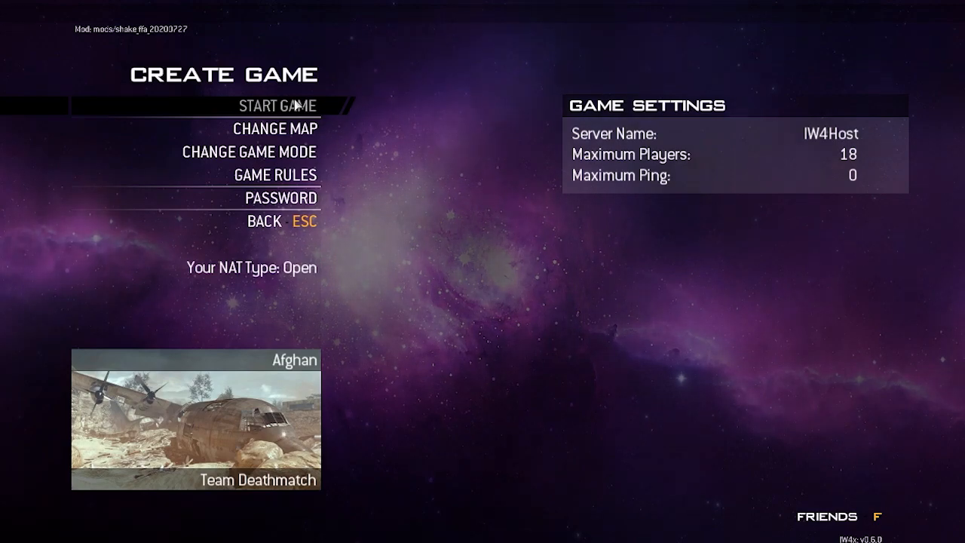
pyautogui.click(279, 104)
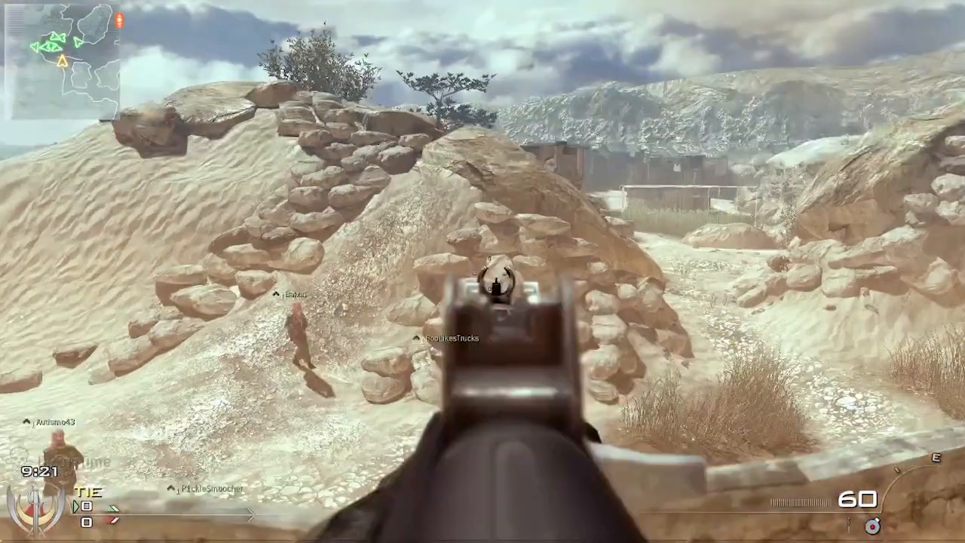
pyautogui.moveTo(483, 271)
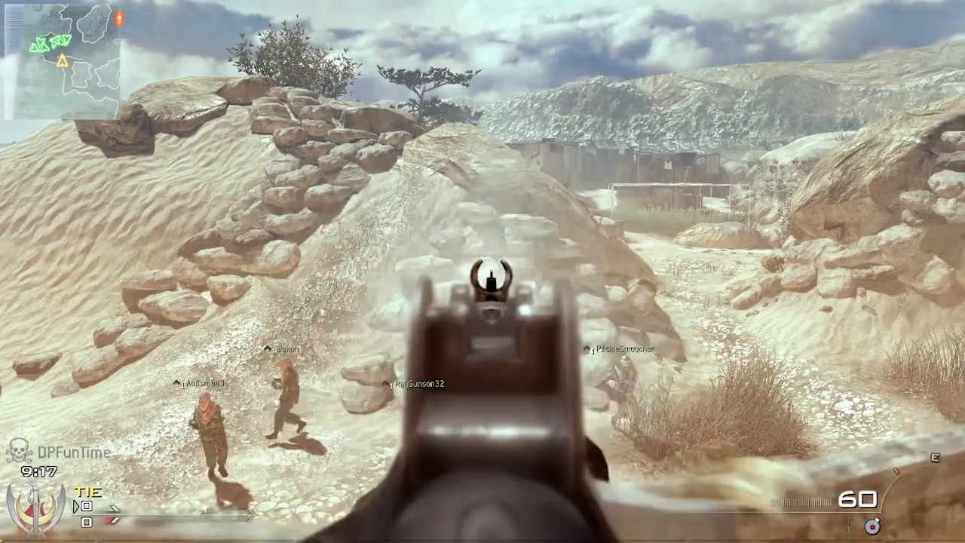
pyautogui.press('Escape')
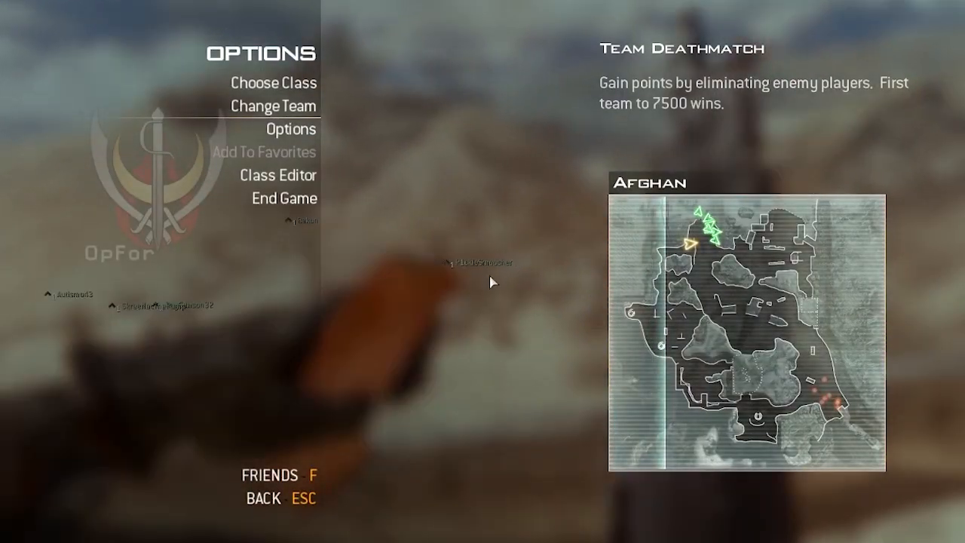
pyautogui.click(284, 128)
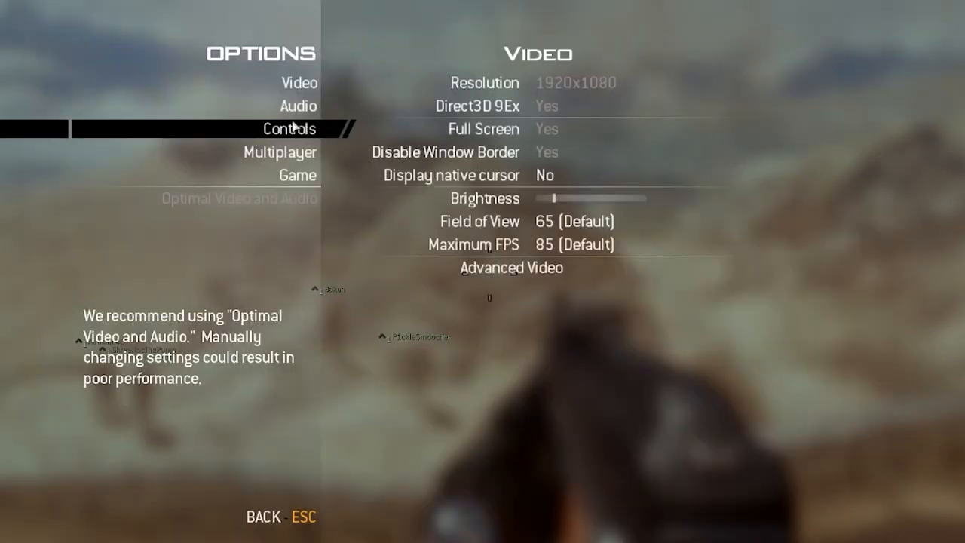
pyautogui.click(288, 129)
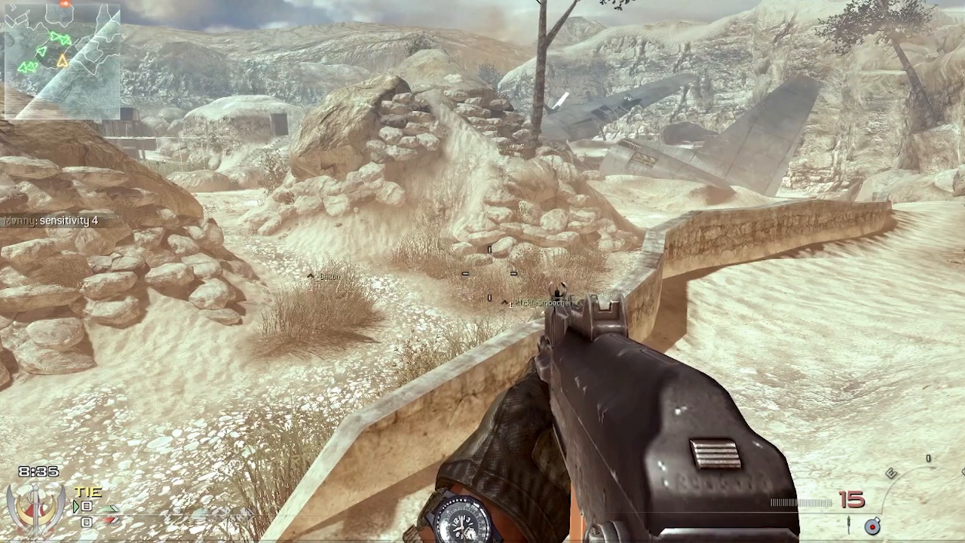
pyautogui.moveTo(483, 272)
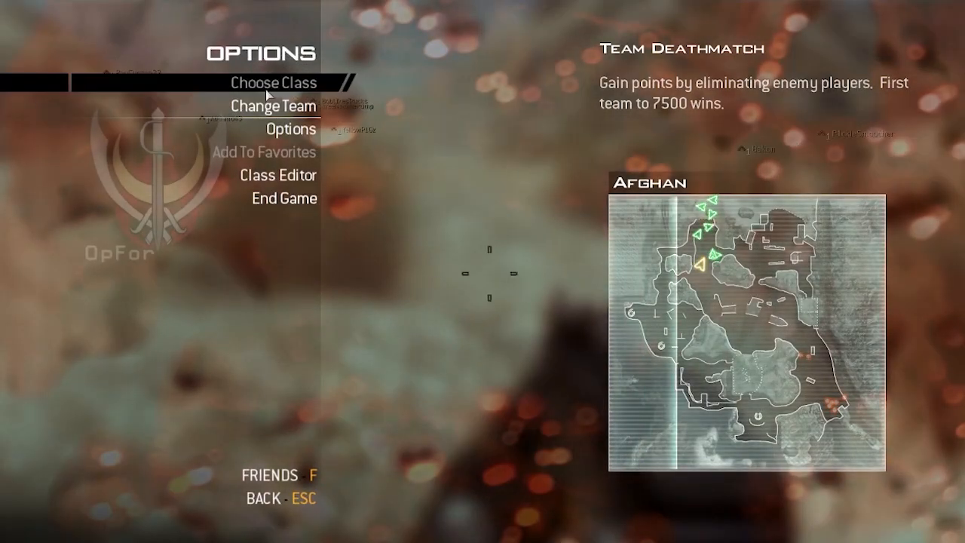
# - Open the class selection in the pause menu, then leave IW4x for Discord's #downloads channel
pyautogui.click(273, 83)
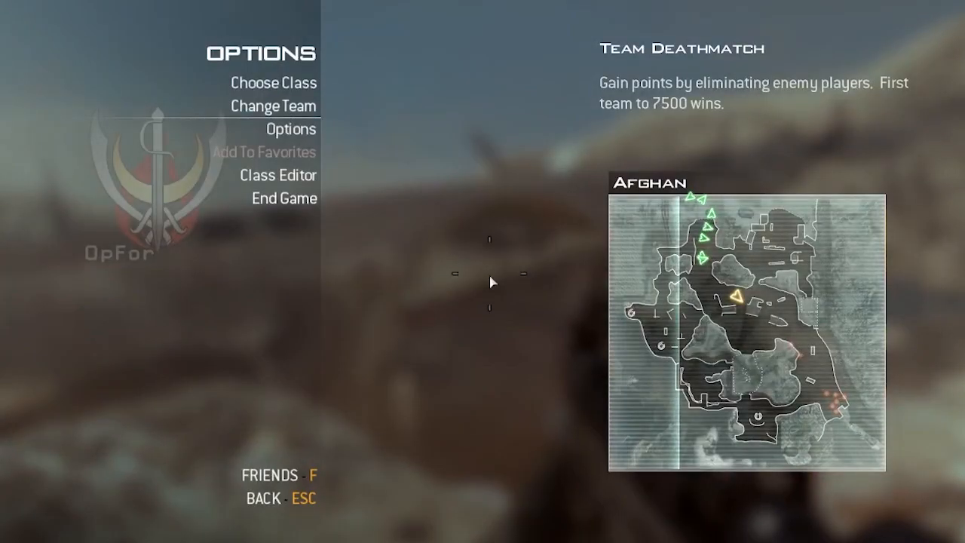
pyautogui.click(273, 82)
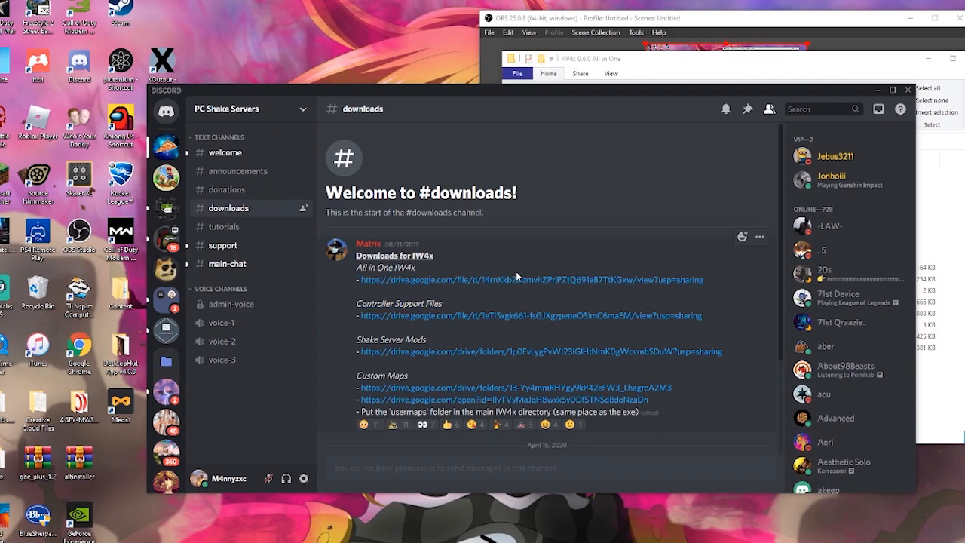
pyautogui.moveTo(533, 288)
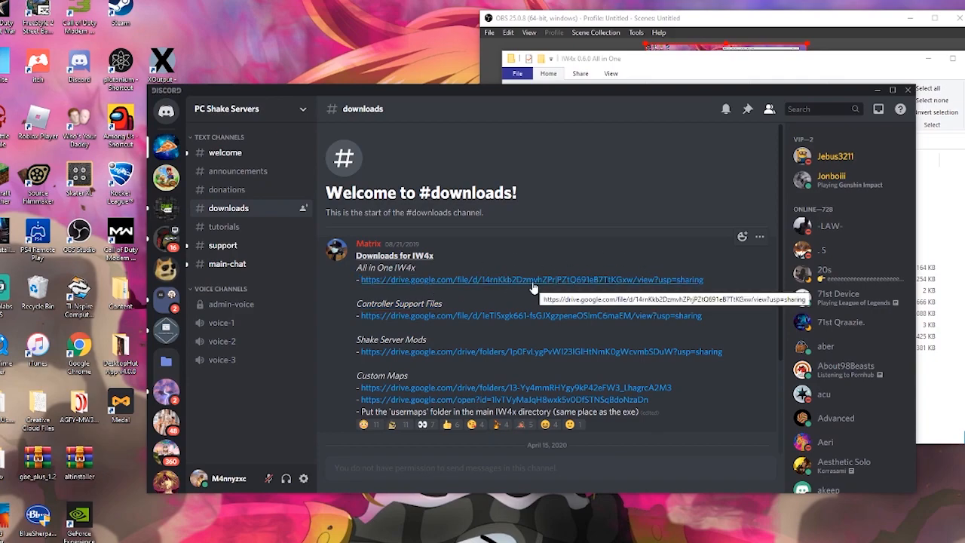
pyautogui.moveTo(598, 380)
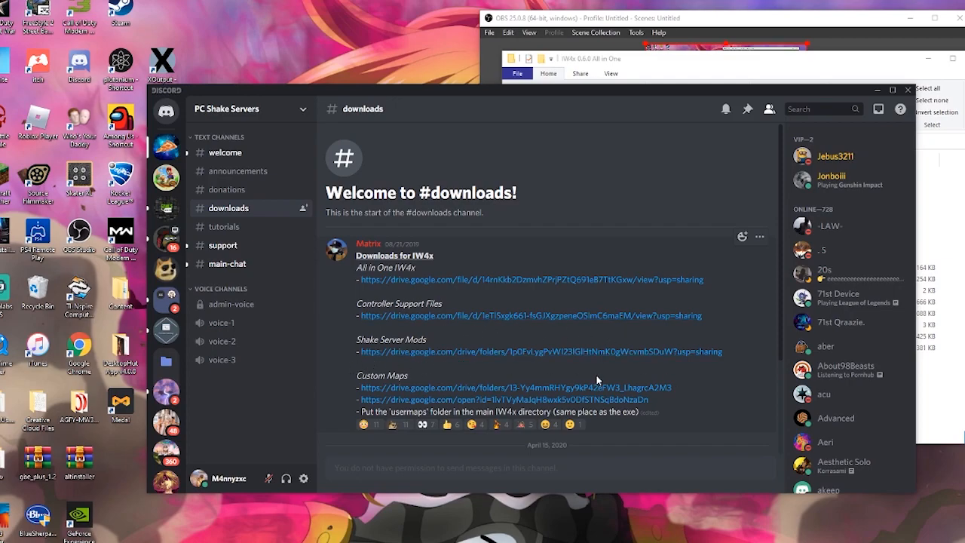
# - Open the PC Shake Servers #support channel and scroll through members' IW4x questions
pyautogui.click(223, 245)
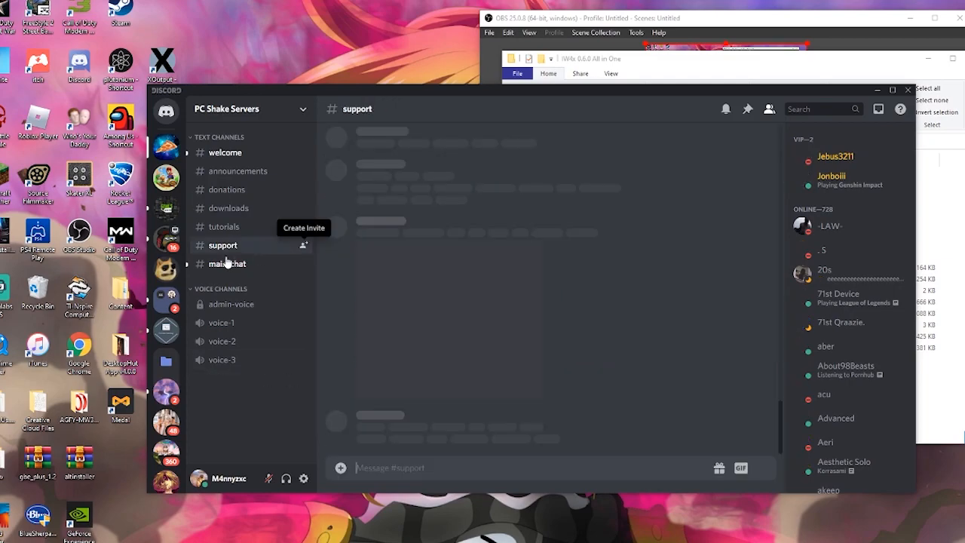
pyautogui.click(223, 245)
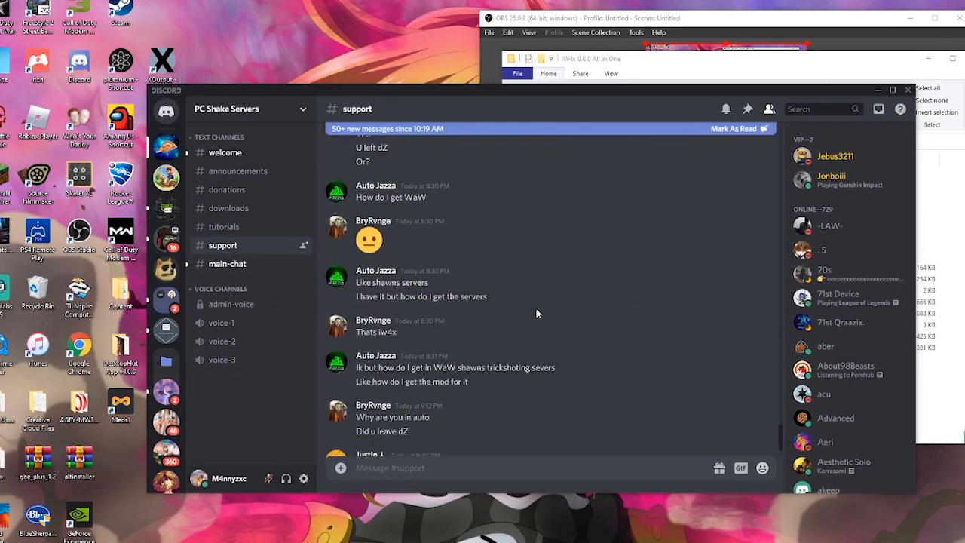
pyautogui.scroll(-3)
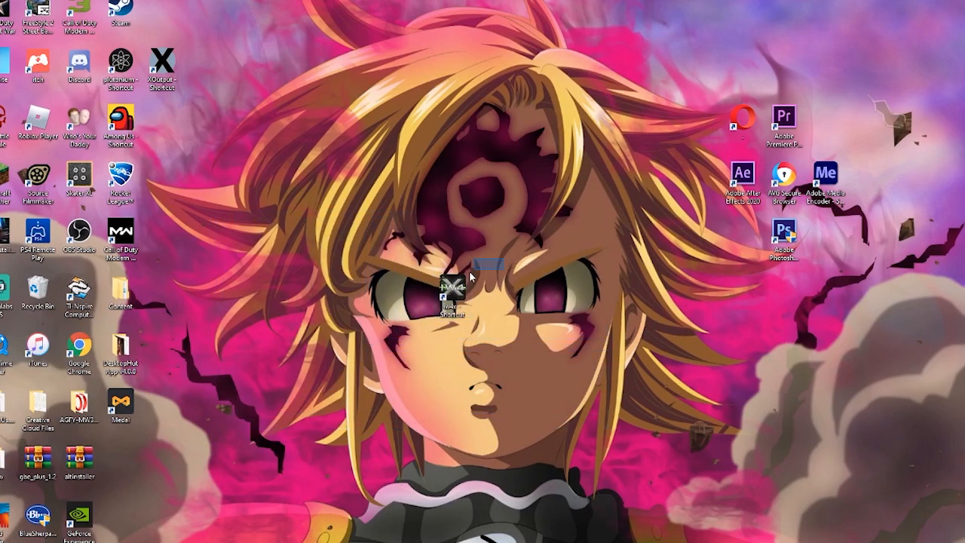
pyautogui.click(455, 294)
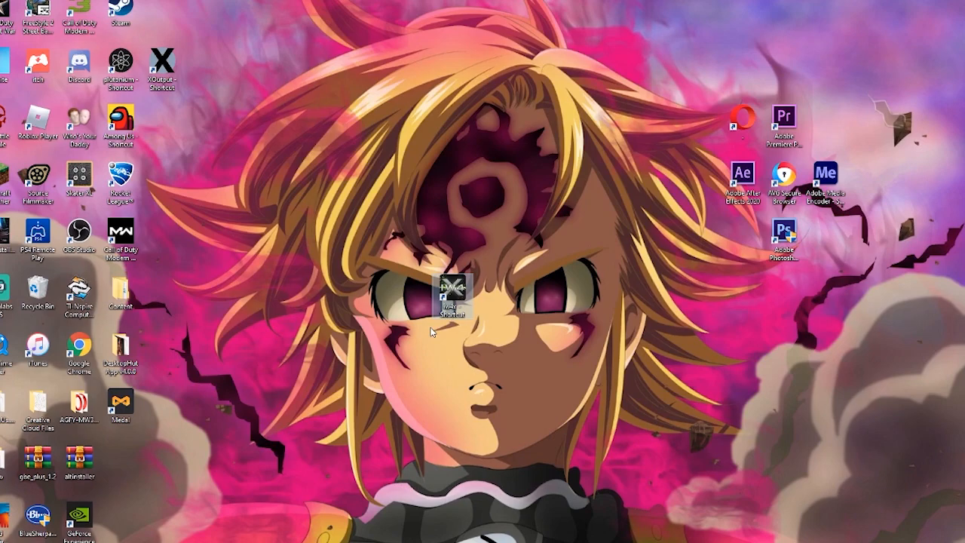
pyautogui.moveTo(459, 286); pyautogui.dragTo(460, 422)
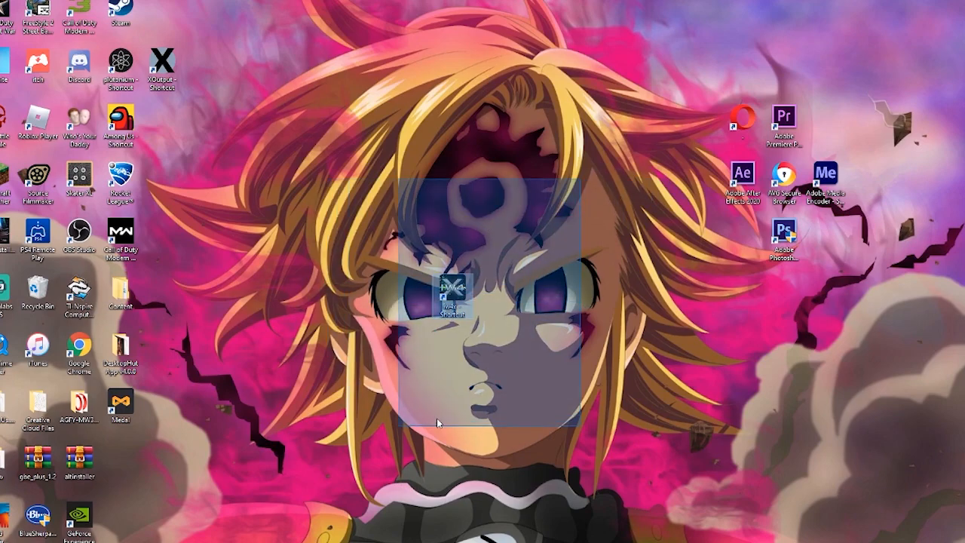